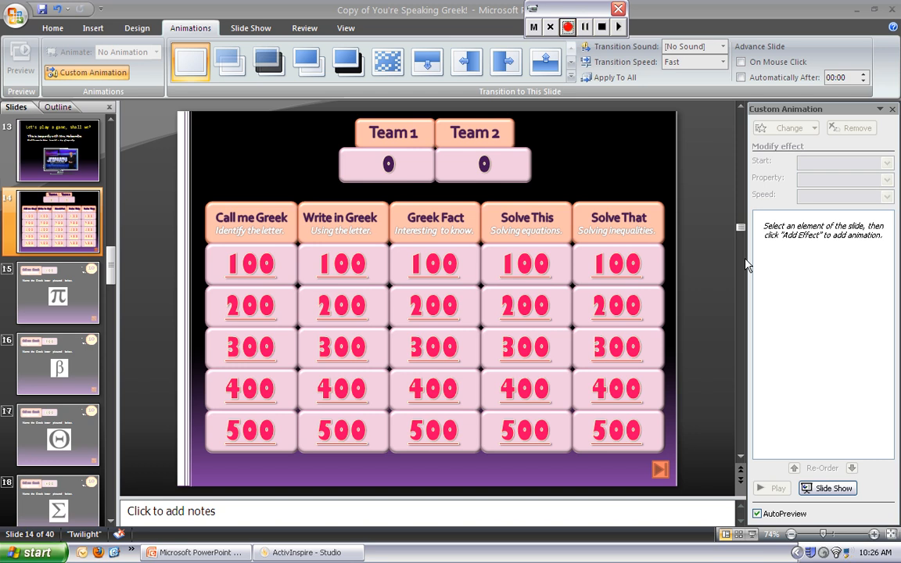
pyautogui.moveTo(595, 190)
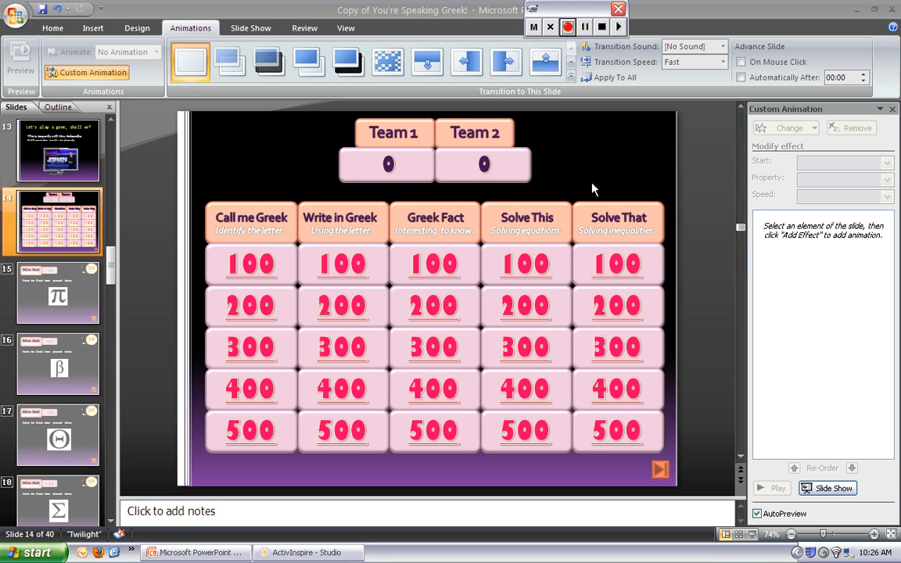
pyautogui.moveTo(549, 181)
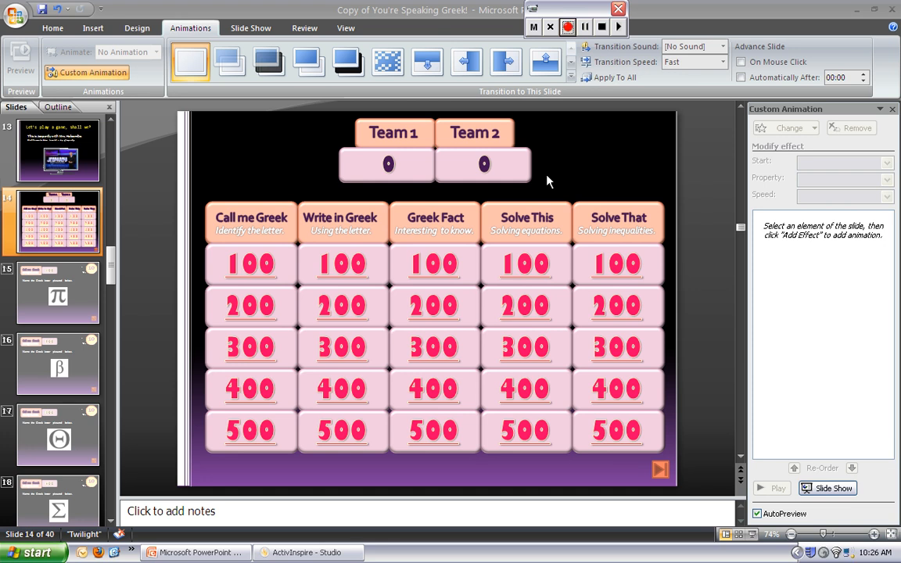
pyautogui.moveTo(420, 127)
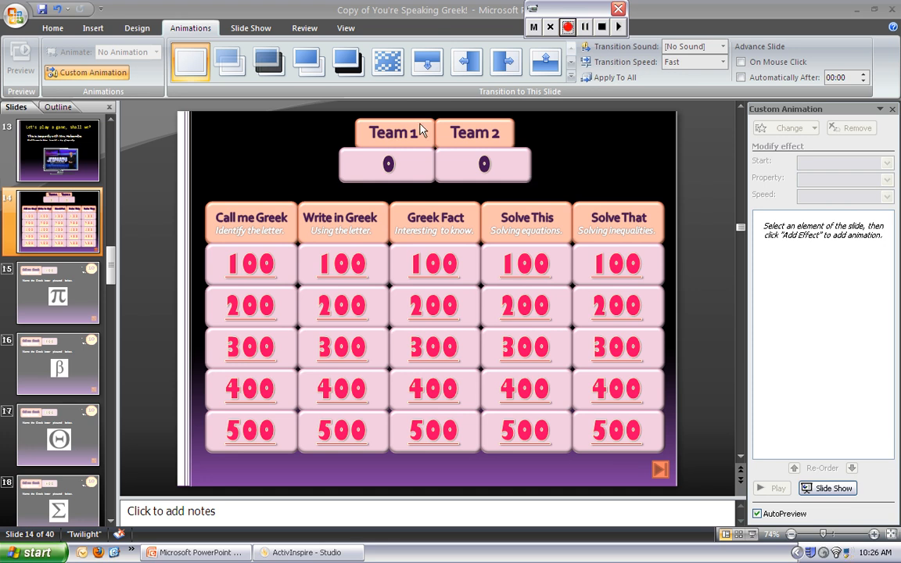
# - Give the Team 1 score box a Disappear exit effect and go to its Timing settings
pyautogui.click(473, 132)
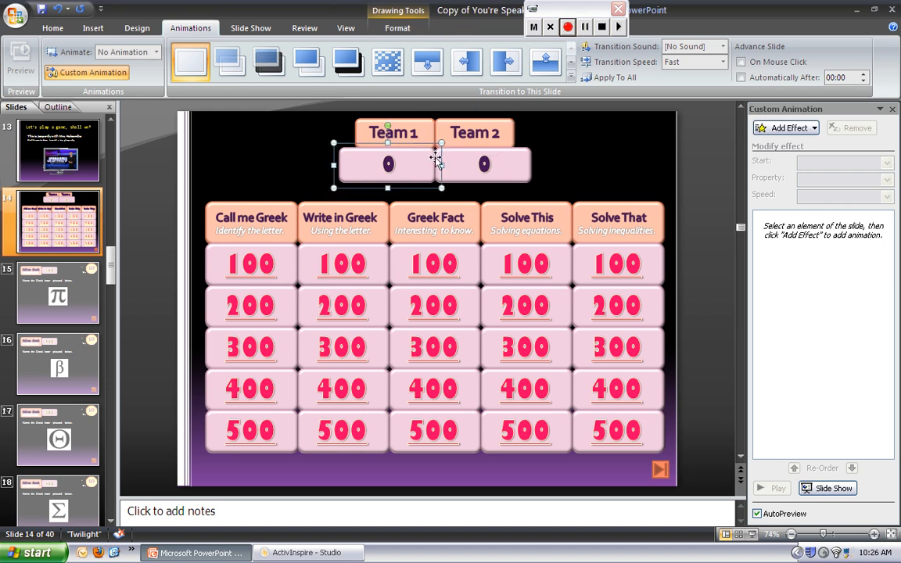
pyautogui.moveTo(456, 160)
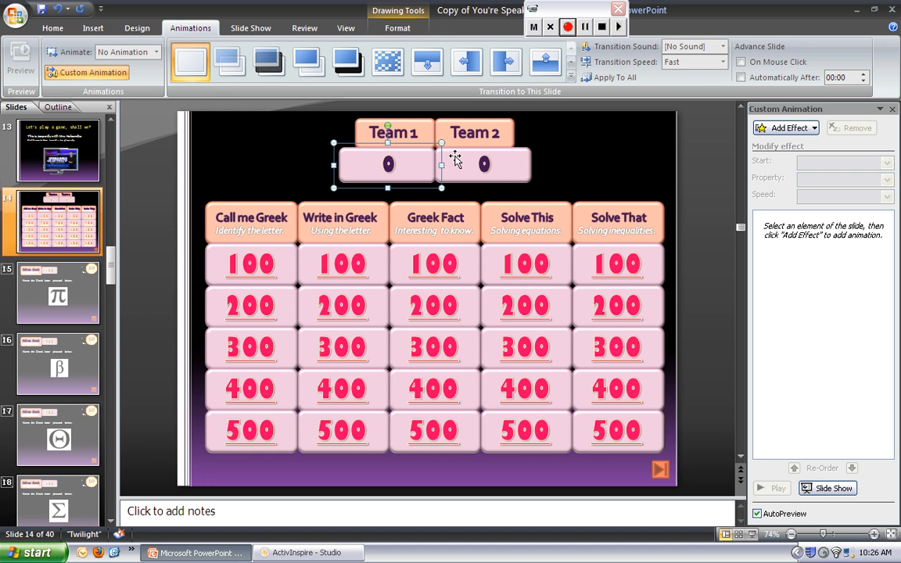
pyautogui.click(483, 164)
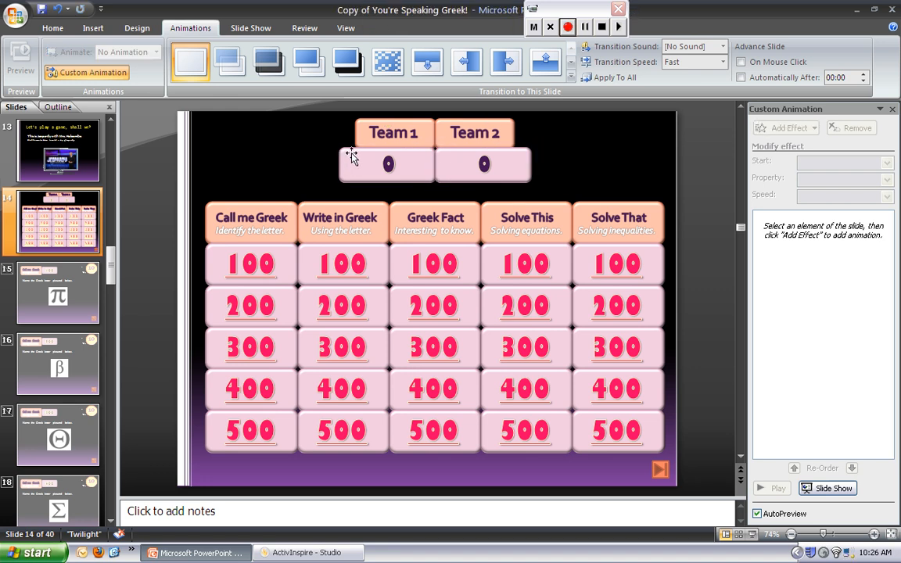
pyautogui.click(387, 164)
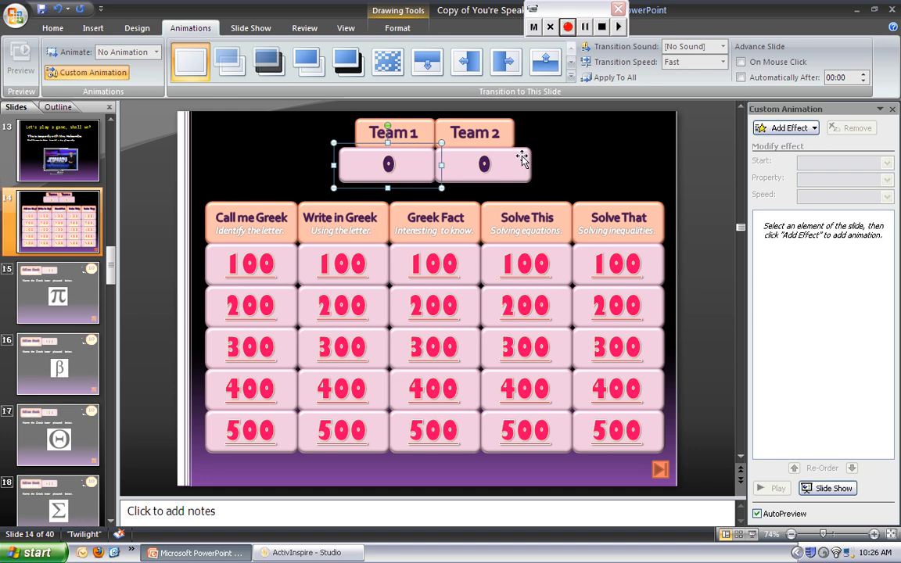
pyautogui.moveTo(578, 163)
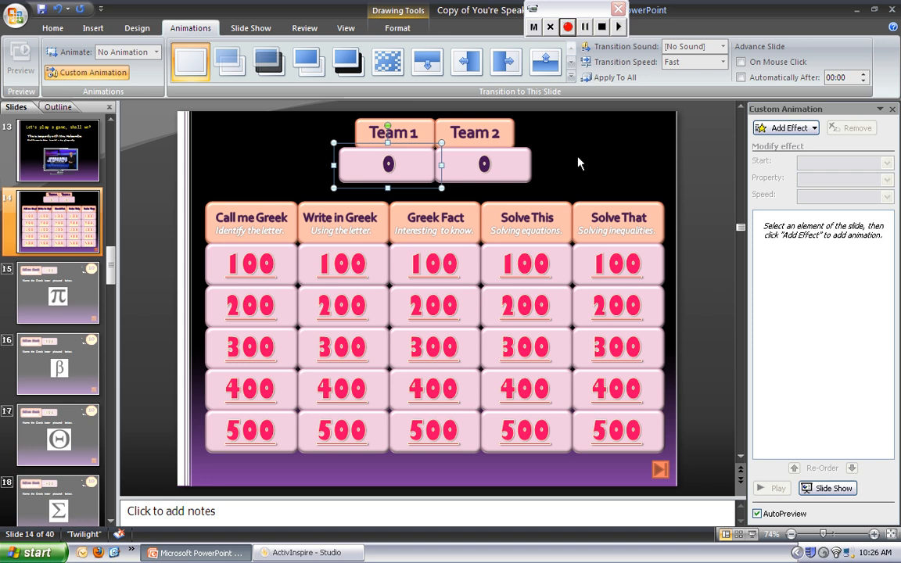
pyautogui.moveTo(573, 164)
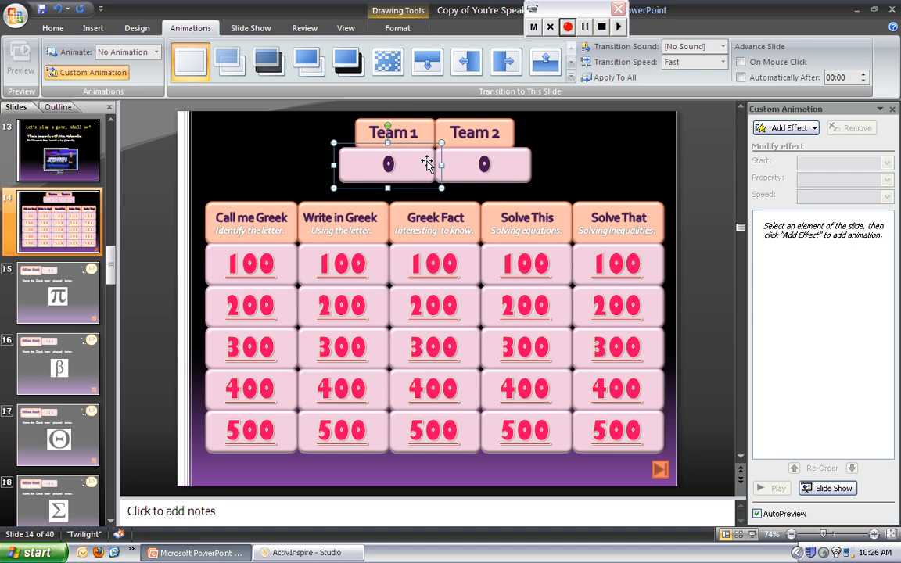
pyautogui.moveTo(379, 170)
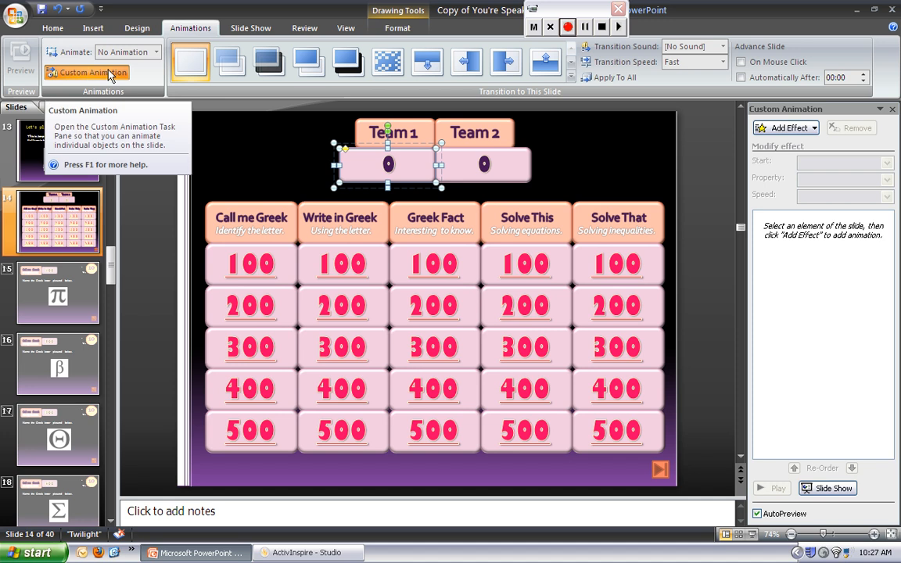
pyautogui.click(784, 127)
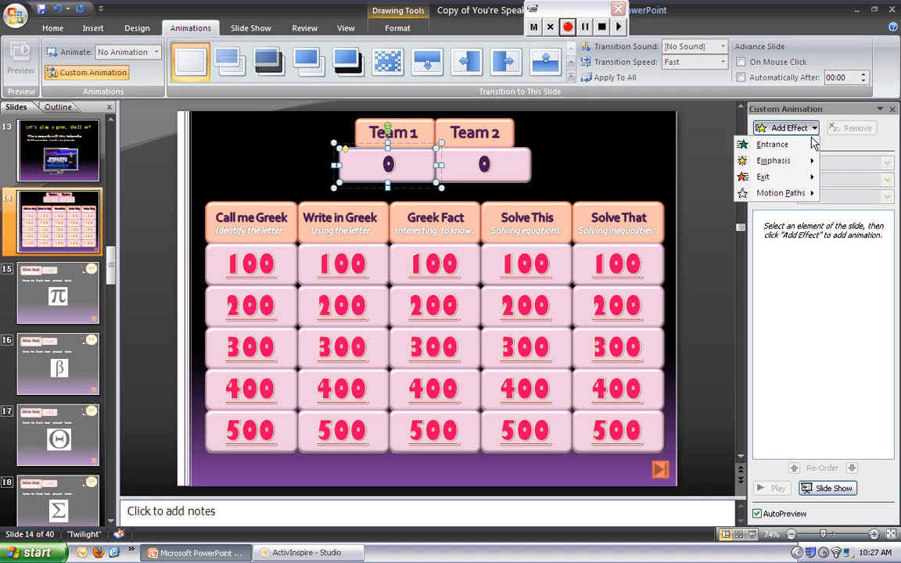
pyautogui.click(762, 176)
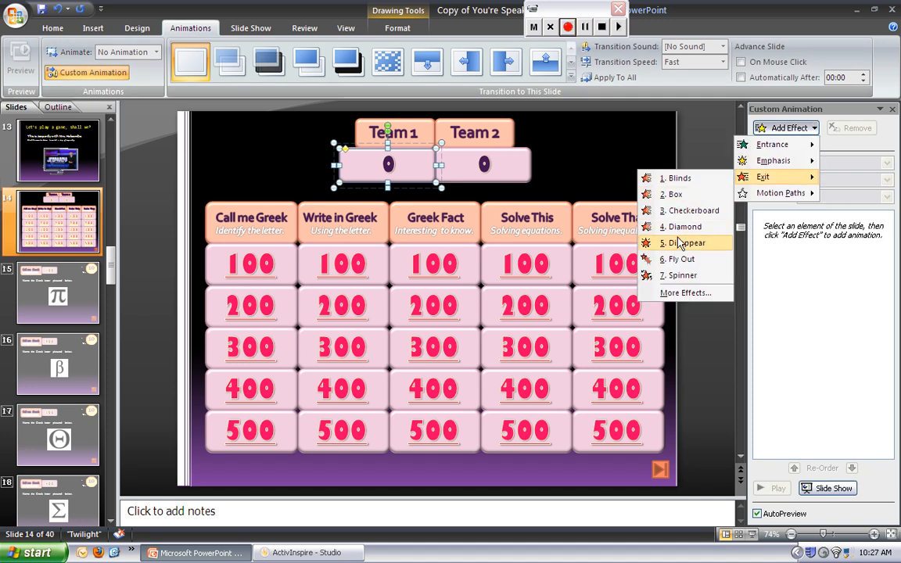
pyautogui.click(685, 243)
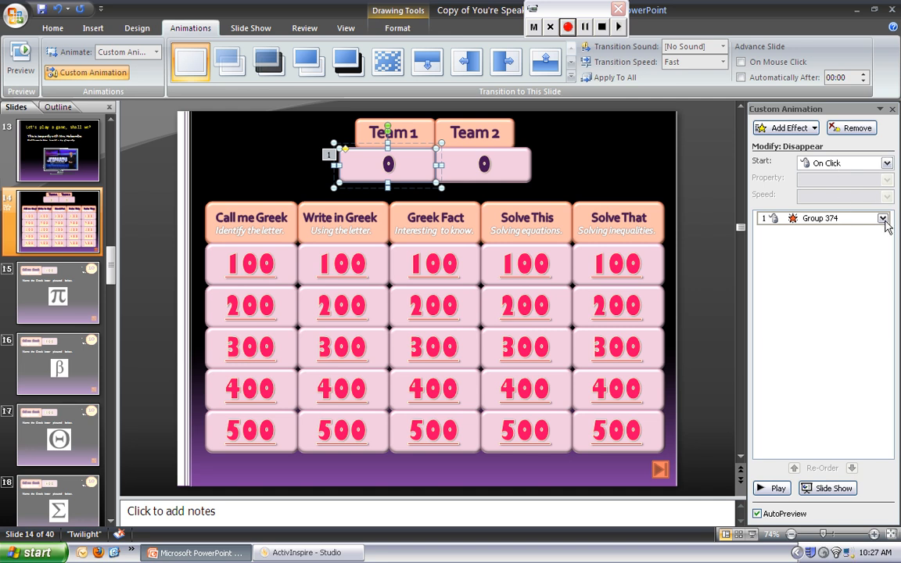
pyautogui.click(882, 218)
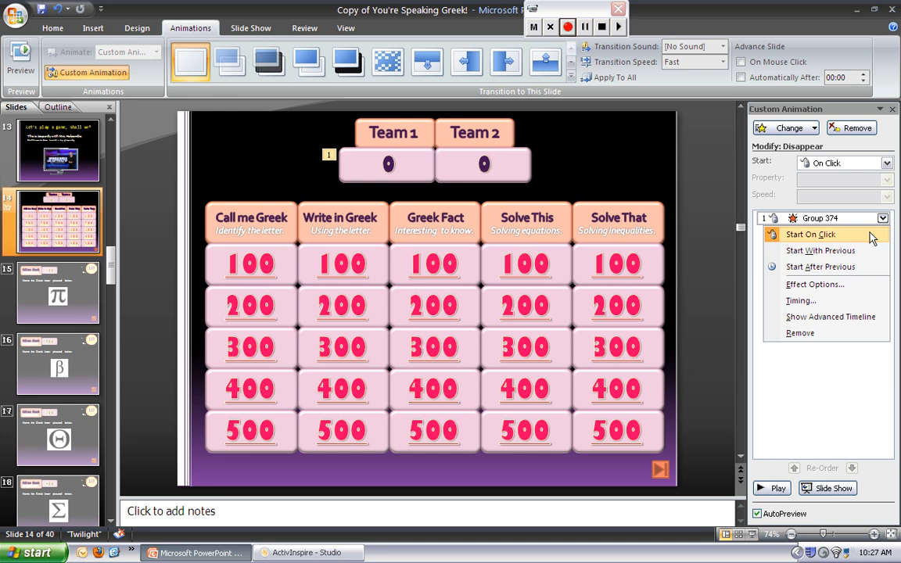
pyautogui.click(800, 301)
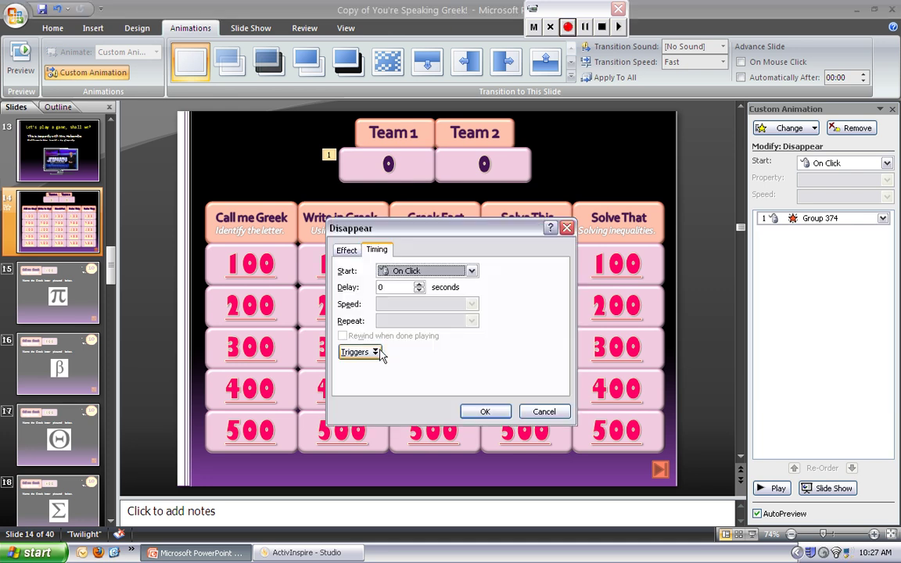
# - Set the Disappear effect to start on click of Group 374 and confirm
pyautogui.click(359, 352)
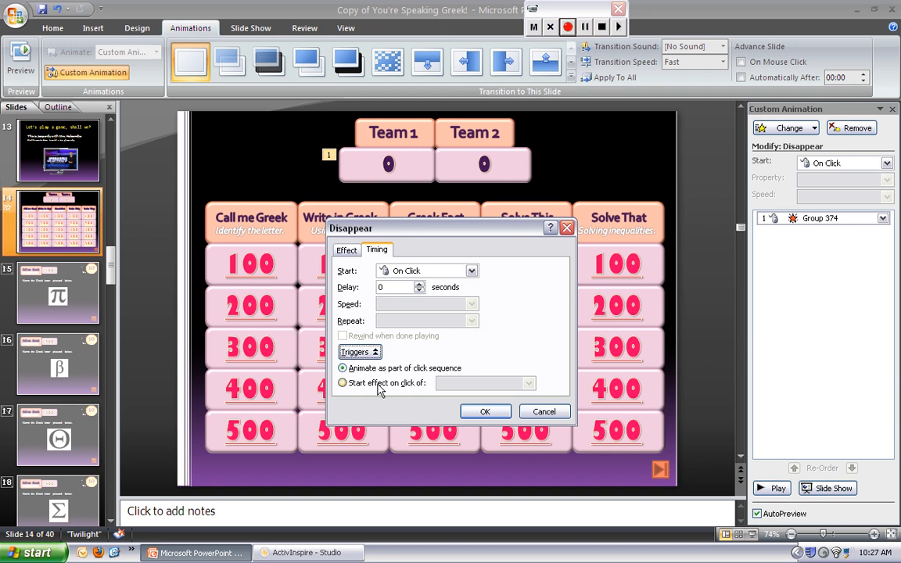
pyautogui.click(340, 383)
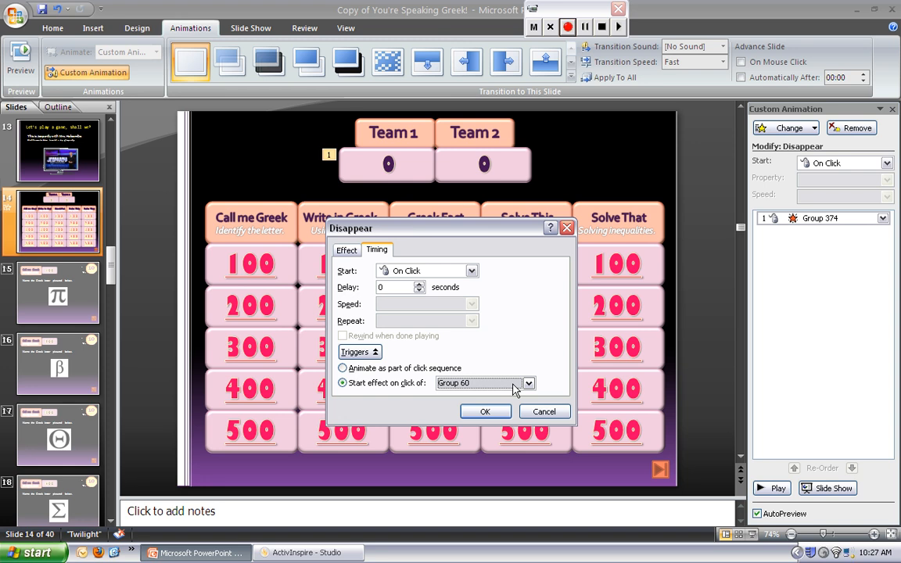
pyautogui.moveTo(613, 252)
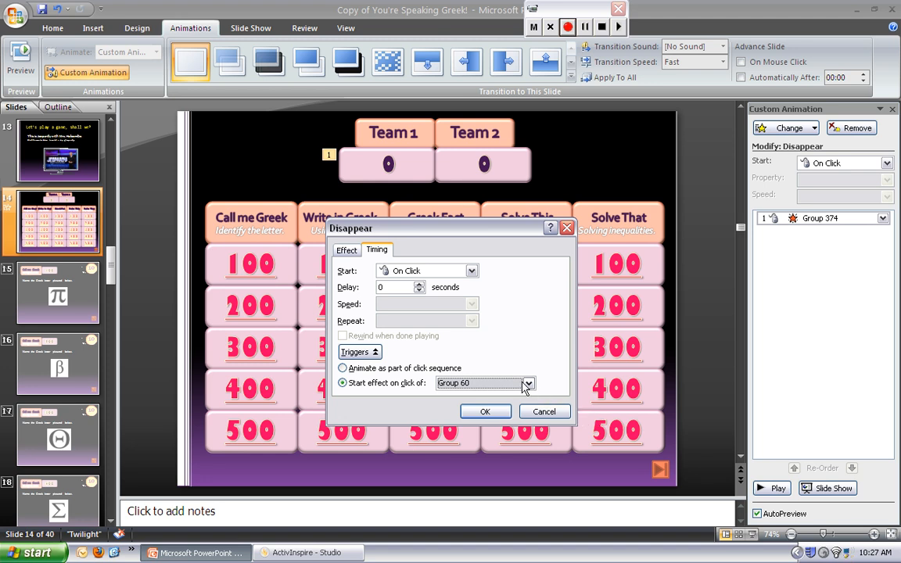
pyautogui.click(526, 383)
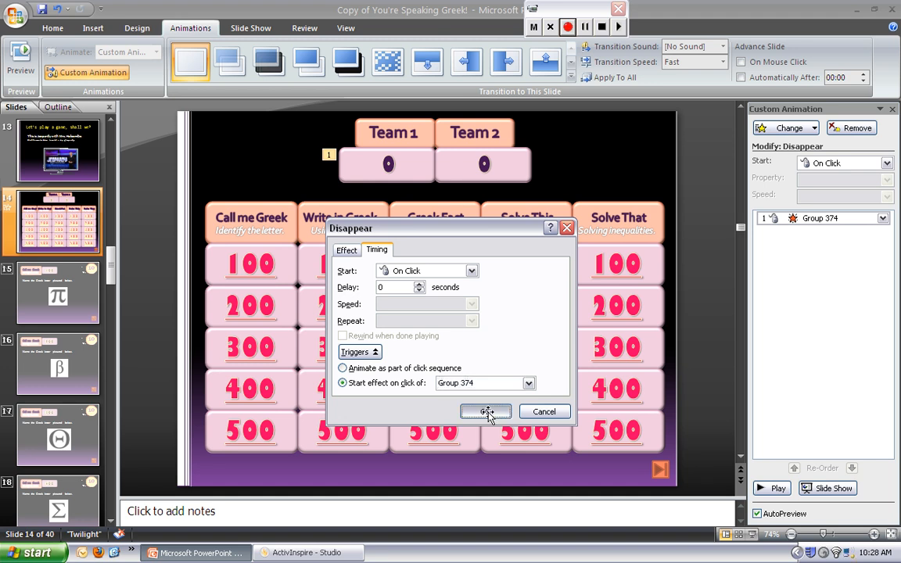
pyautogui.click(486, 411)
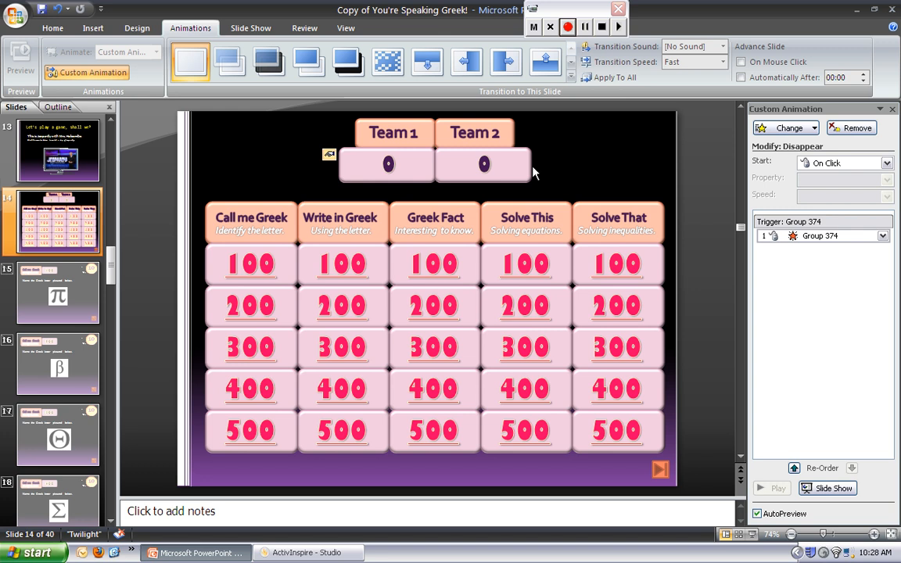
pyautogui.moveTo(413, 166)
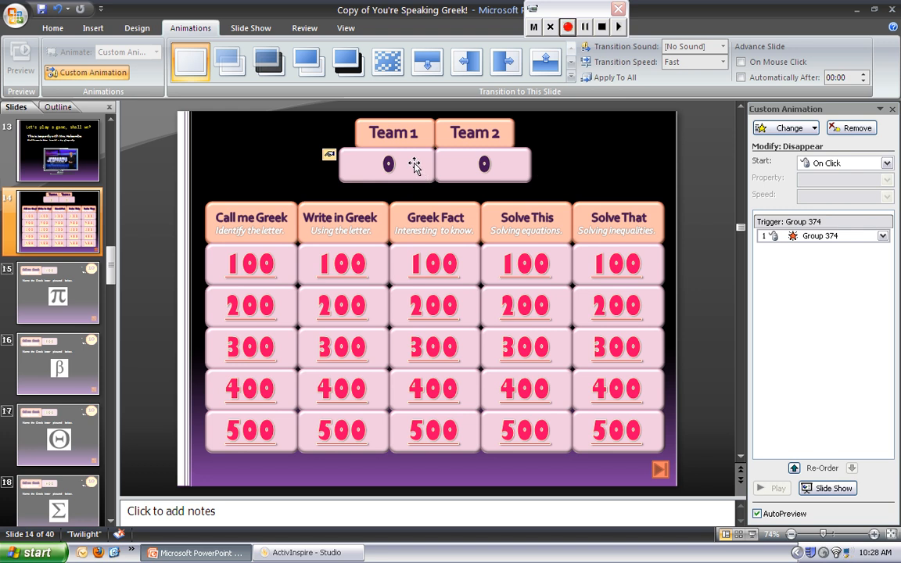
pyautogui.moveTo(433, 162)
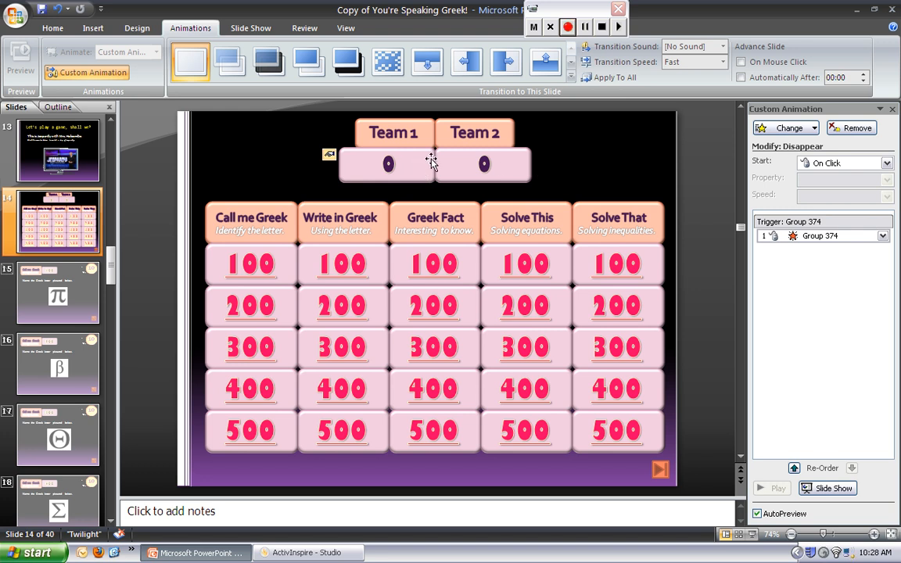
pyautogui.moveTo(425, 169)
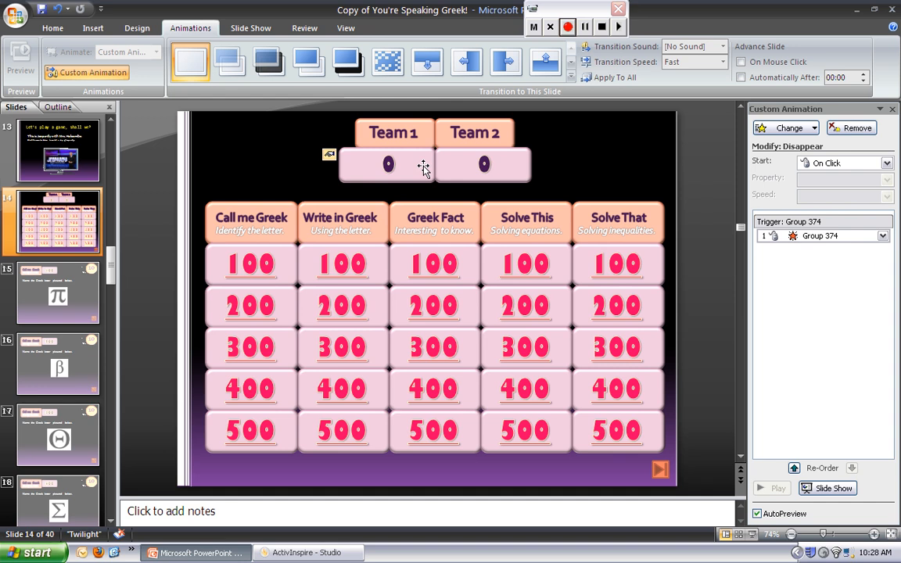
pyautogui.moveTo(421, 158)
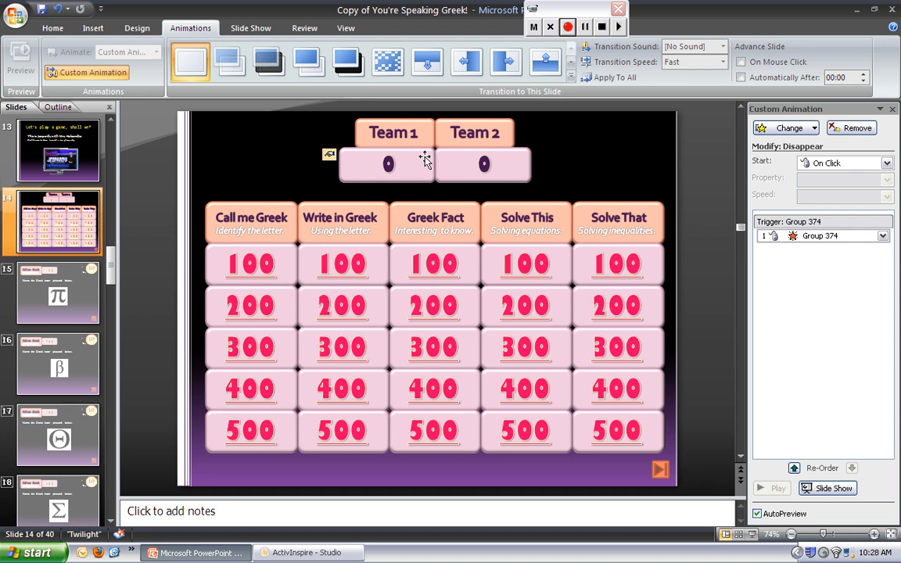
pyautogui.moveTo(358, 161)
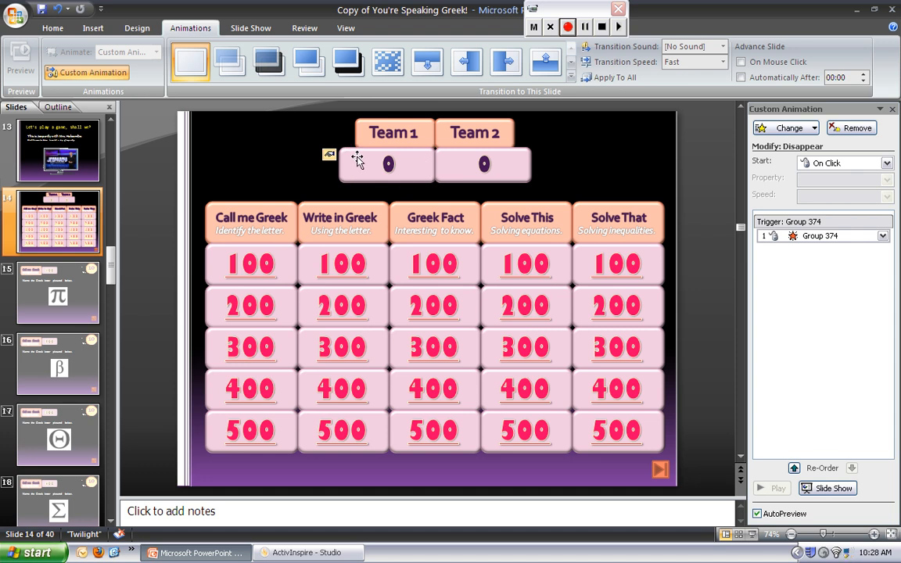
pyautogui.moveTo(358, 171)
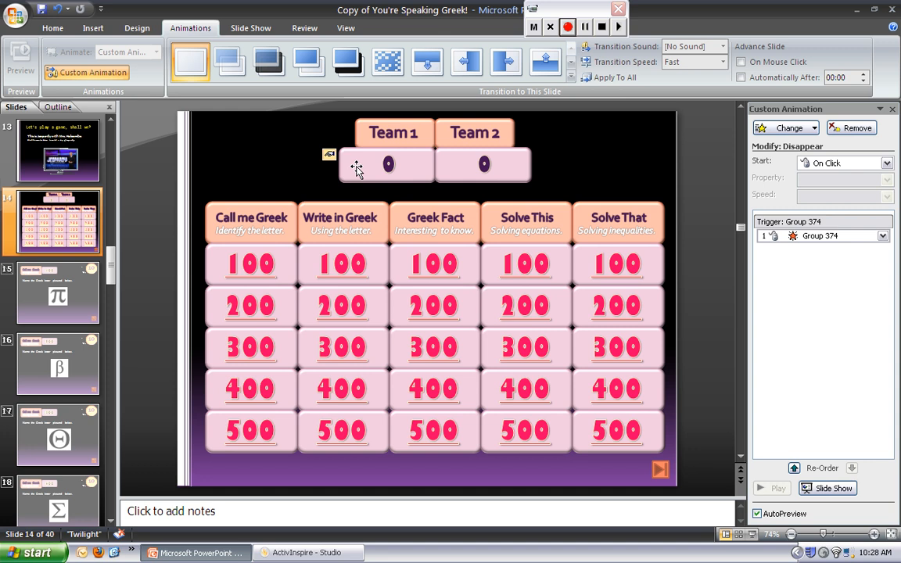
pyautogui.moveTo(414, 184)
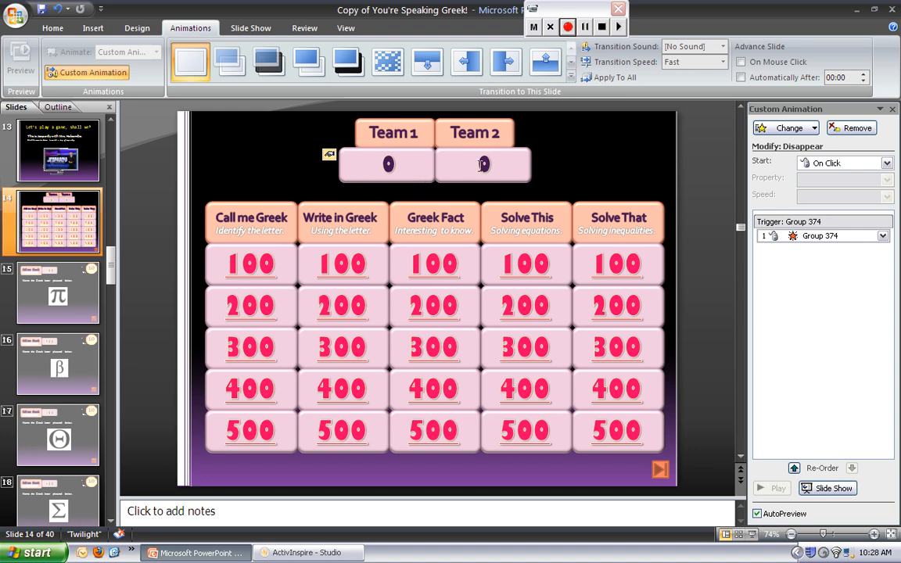
pyautogui.moveTo(515, 162)
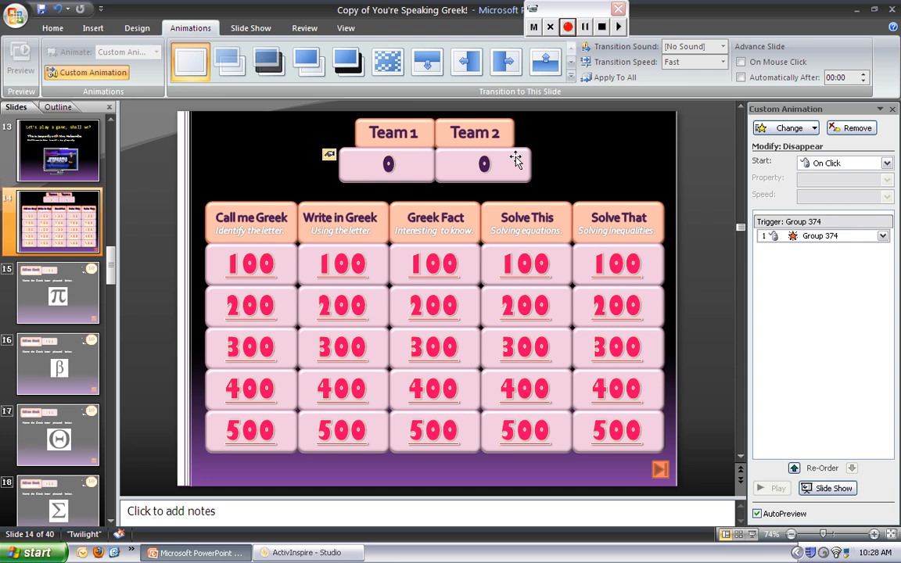
pyautogui.click(482, 164)
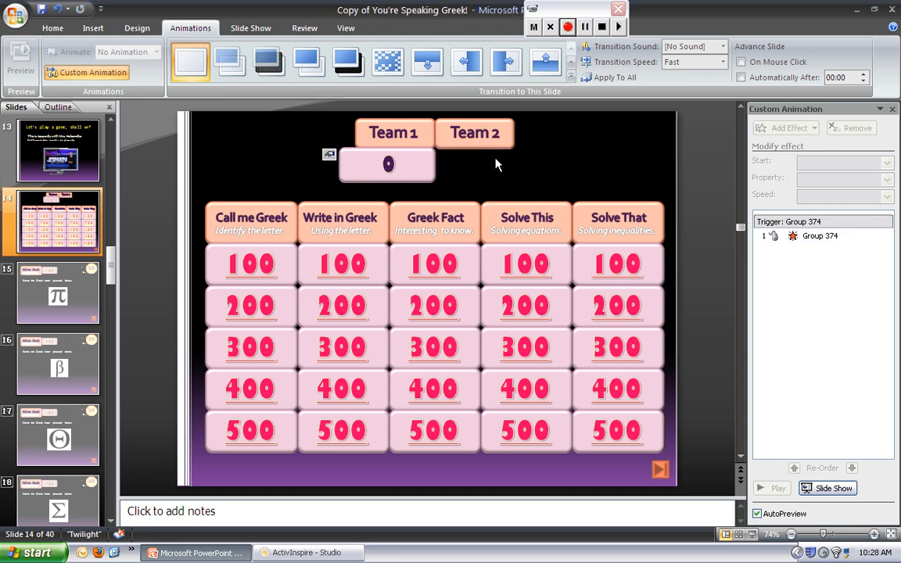
pyautogui.moveTo(480, 173)
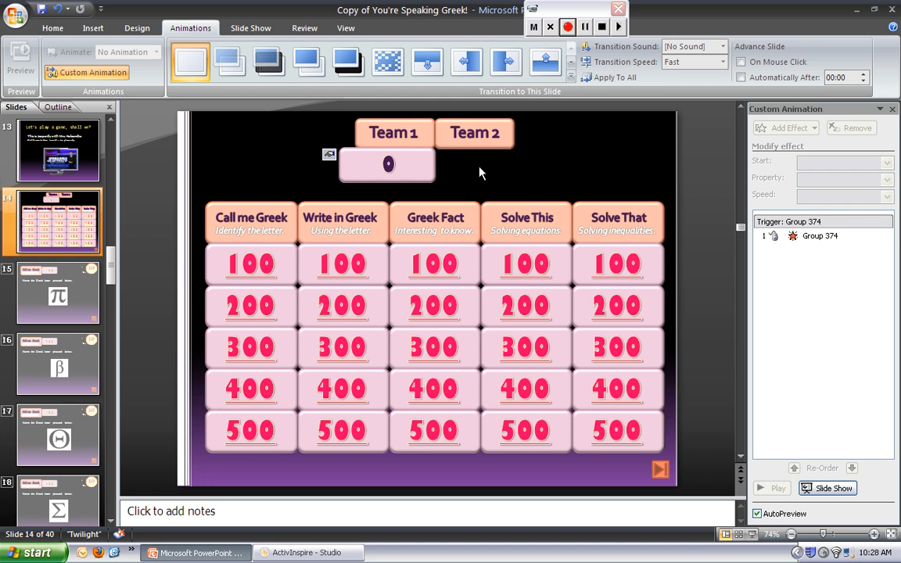
pyautogui.moveTo(438, 164)
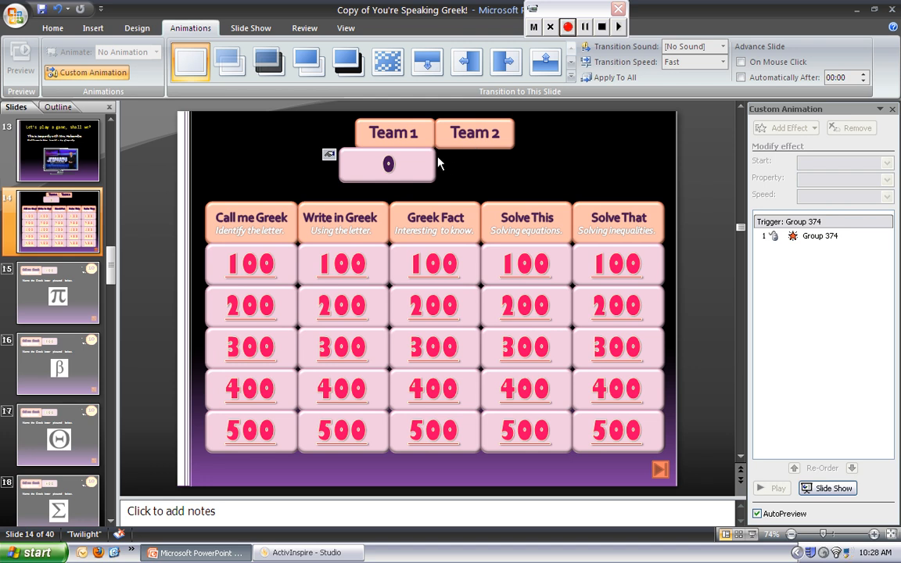
pyautogui.moveTo(350, 176)
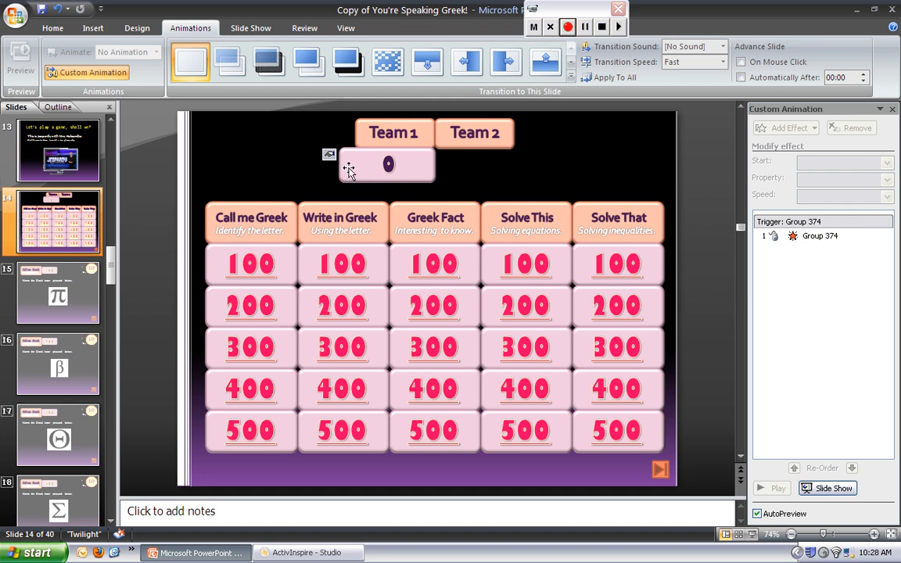
# - Duplicate Team 1's 0 score box with its trigger effect and change the copy to 100
pyautogui.click(387, 165)
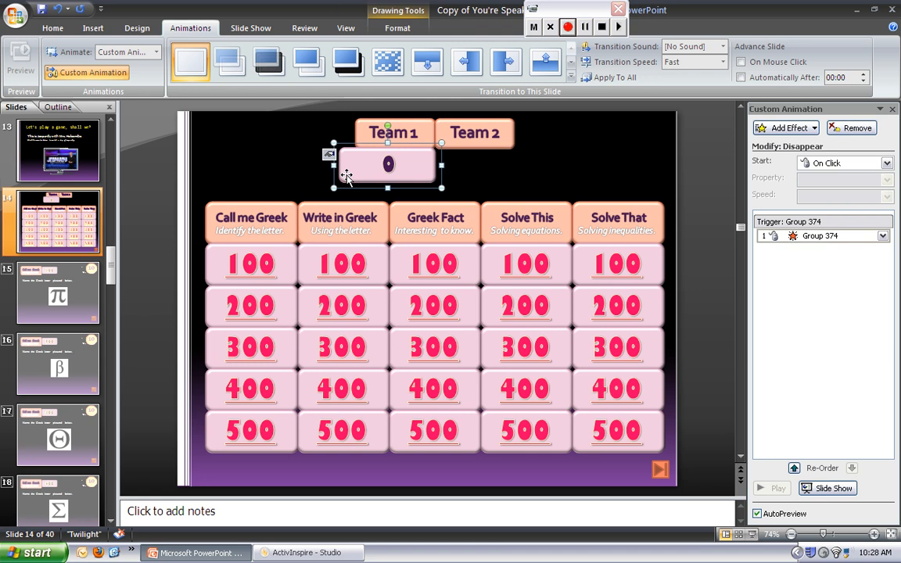
pyautogui.moveTo(421, 178)
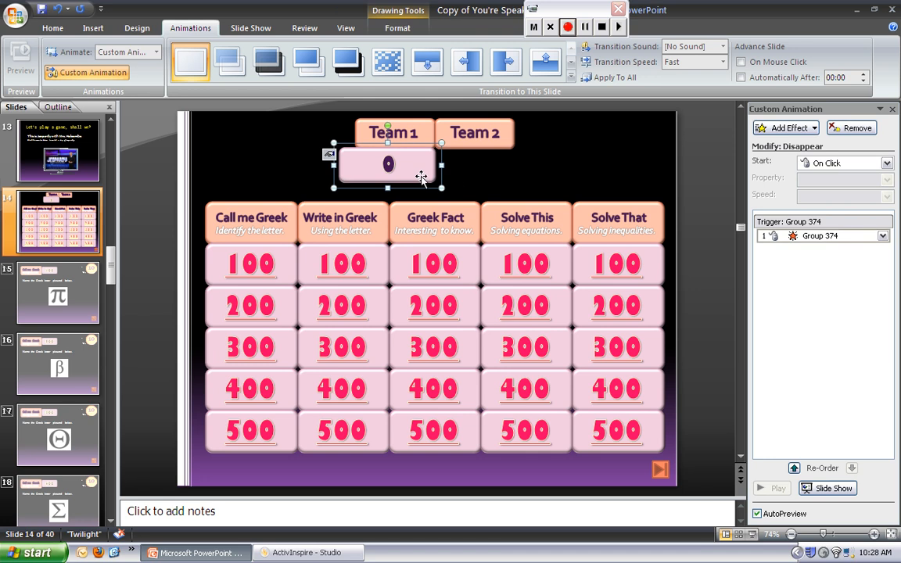
pyautogui.moveTo(720, 198)
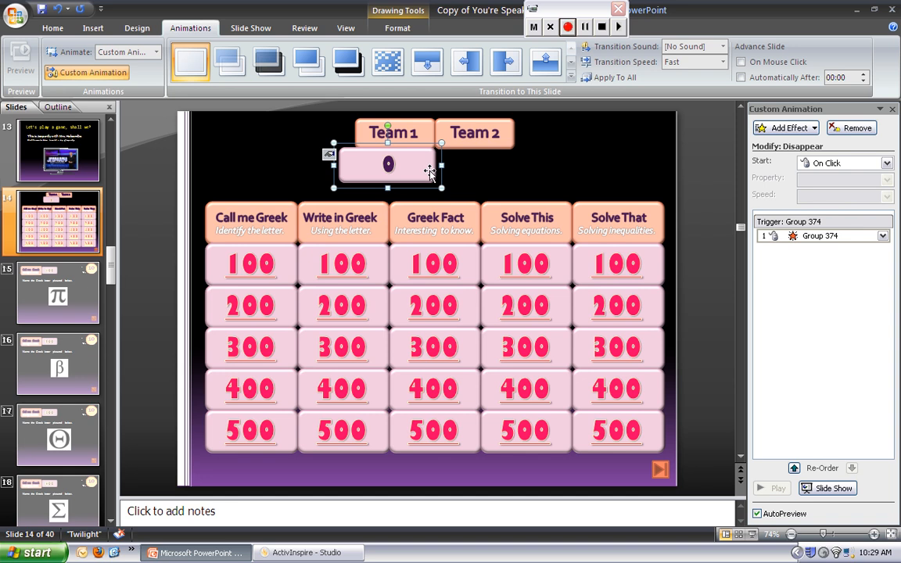
pyautogui.moveTo(426, 171)
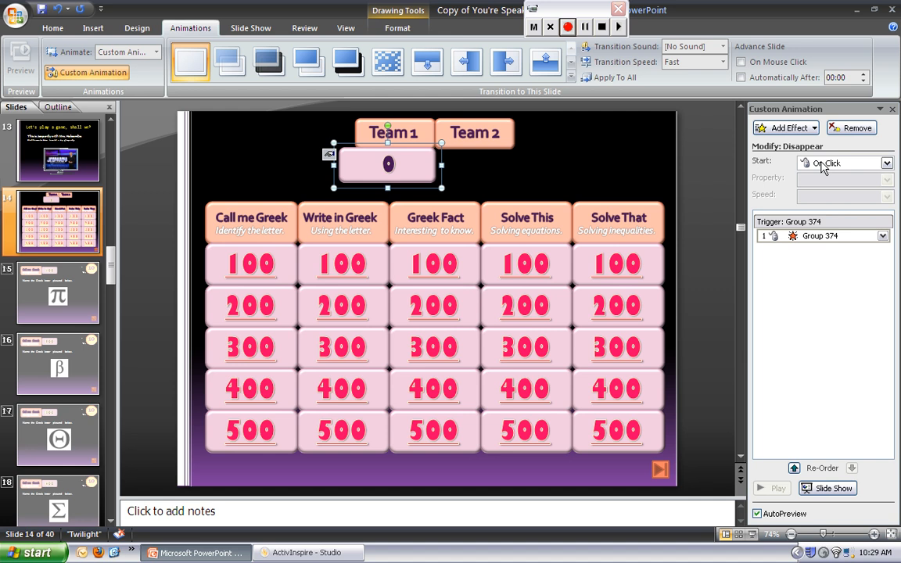
pyautogui.moveTo(426, 166)
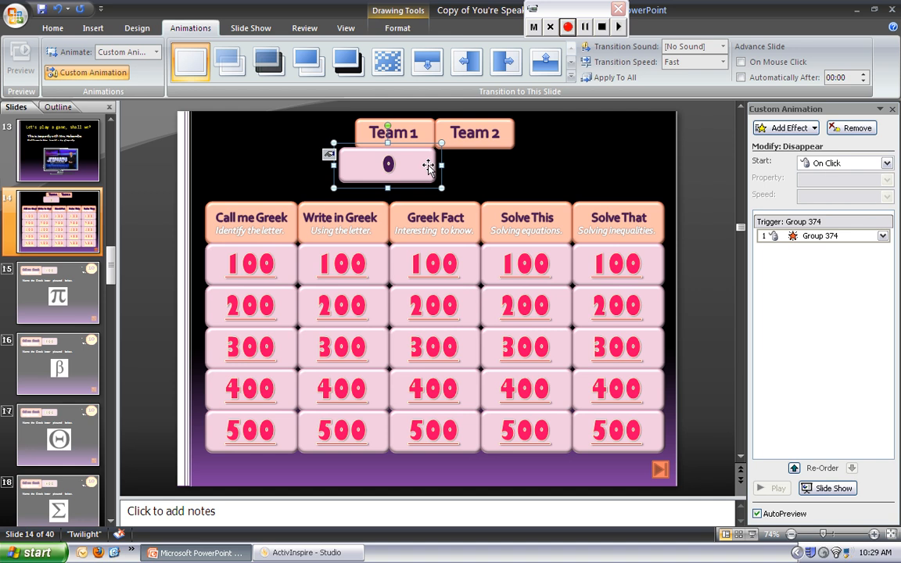
pyautogui.moveTo(426, 169)
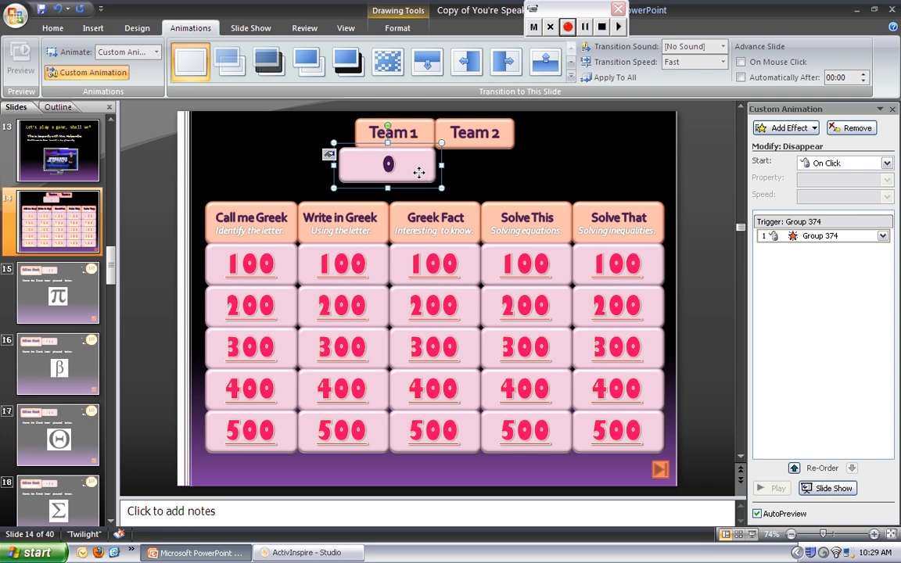
pyautogui.moveTo(431, 173)
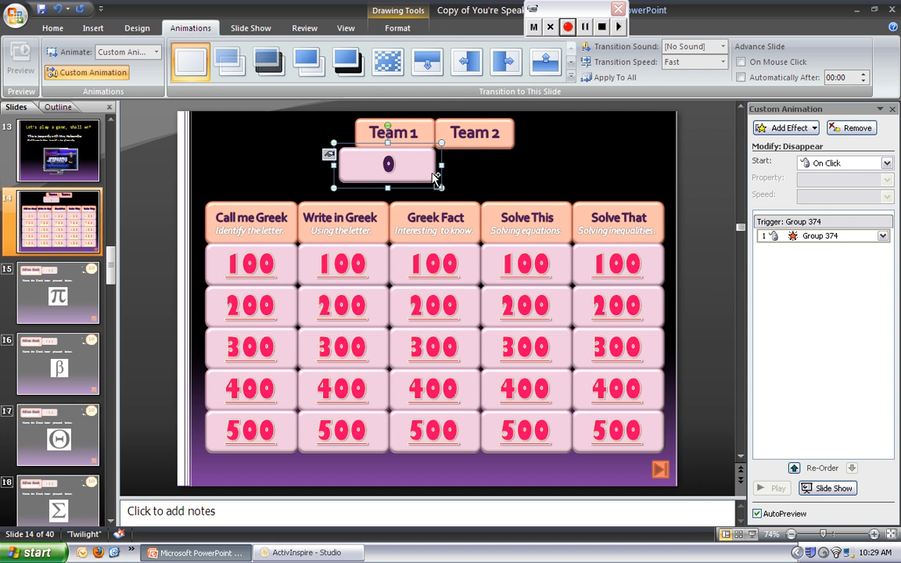
pyautogui.moveTo(565, 178)
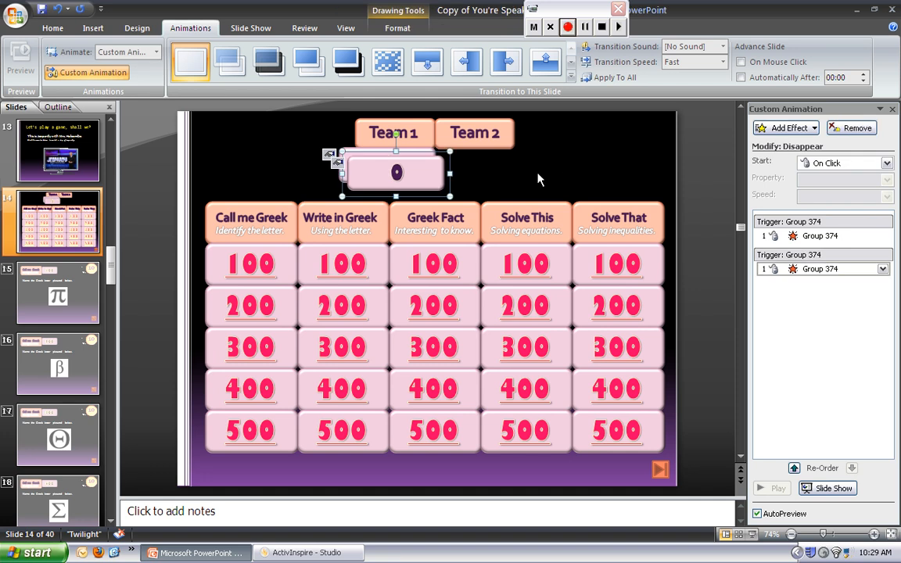
pyautogui.moveTo(802, 268)
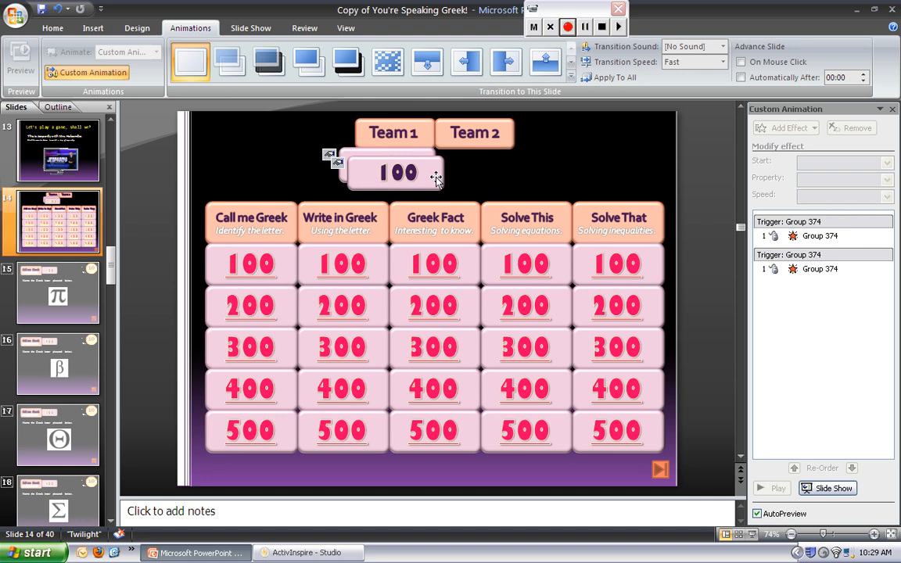
pyautogui.click(392, 172)
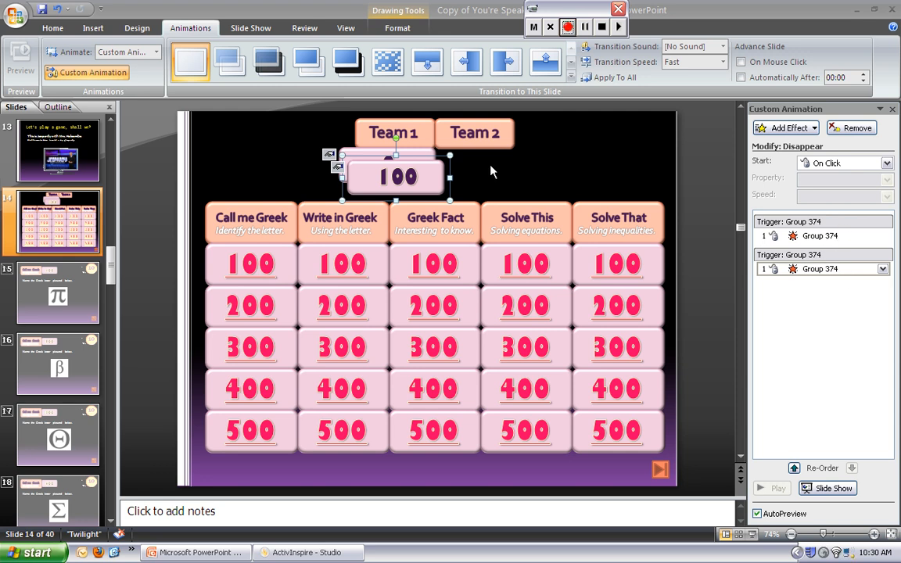
pyautogui.moveTo(438, 172)
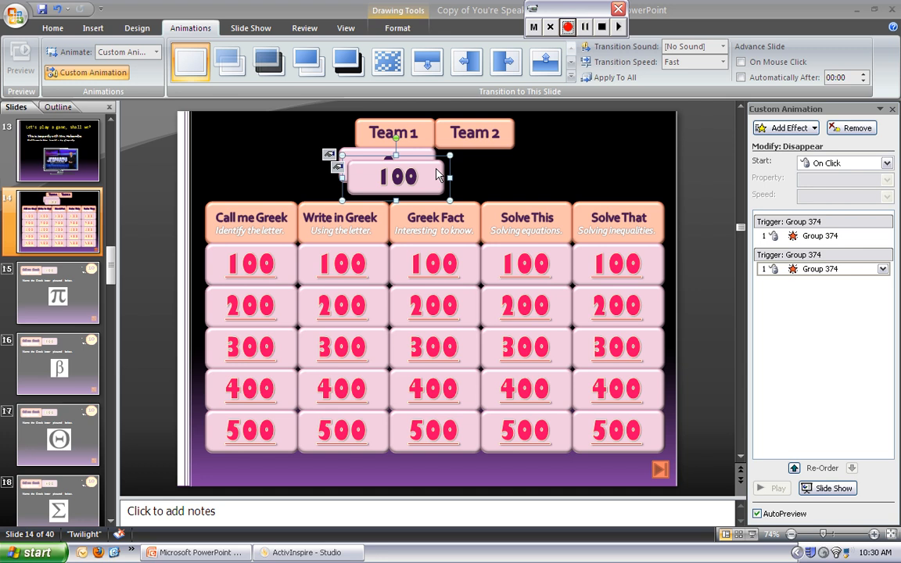
pyautogui.moveTo(433, 183)
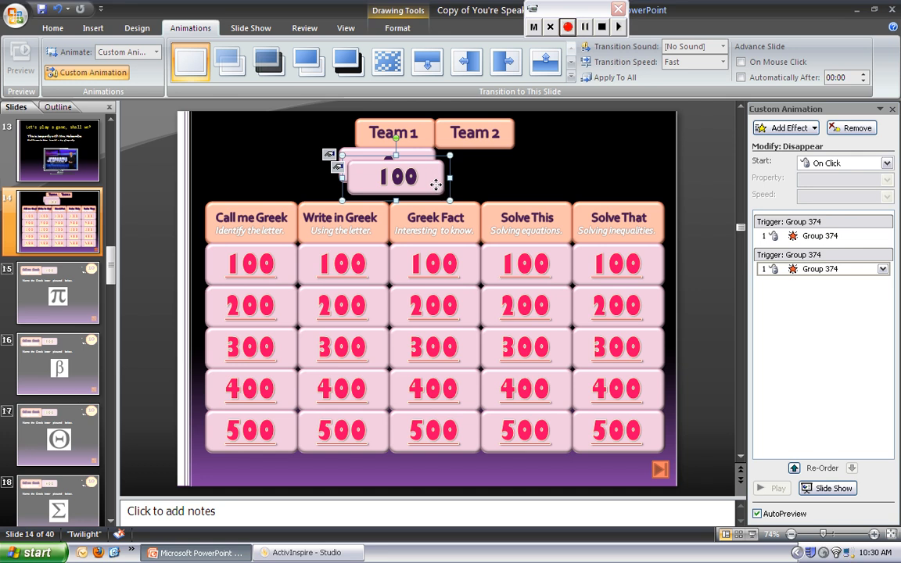
pyautogui.moveTo(424, 174)
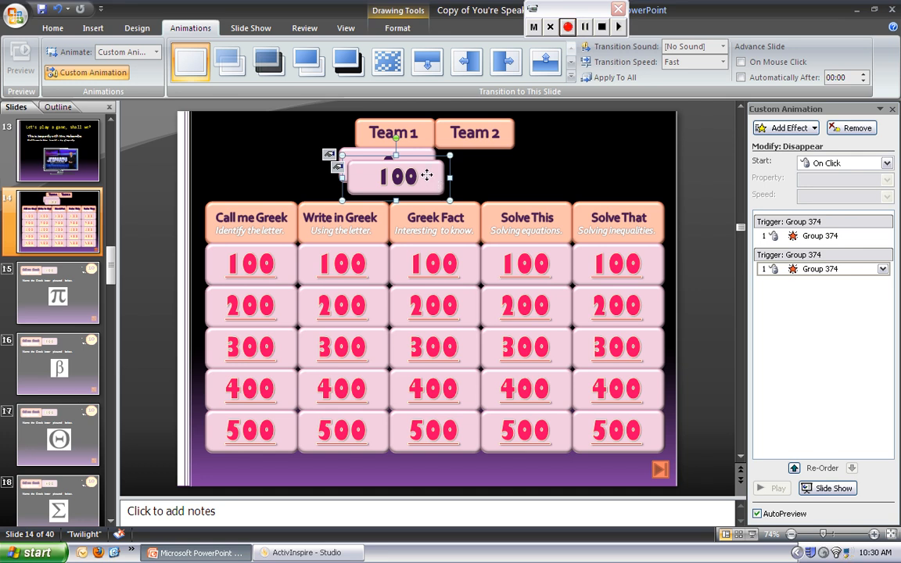
# - Stack the 100 box exactly under Team 1's 0 box before running the slide show
pyautogui.moveTo(426, 175); pyautogui.dragTo(426, 164)
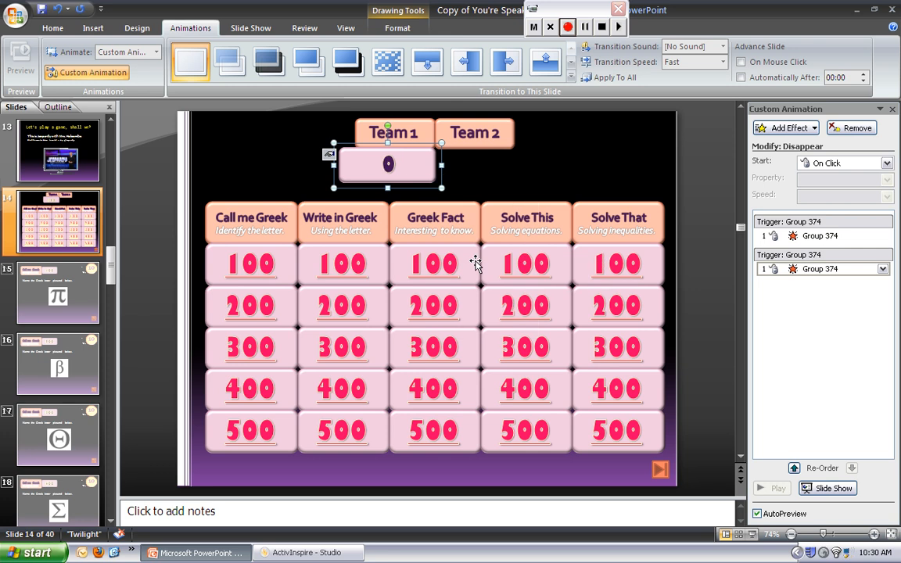
pyautogui.moveTo(490, 186)
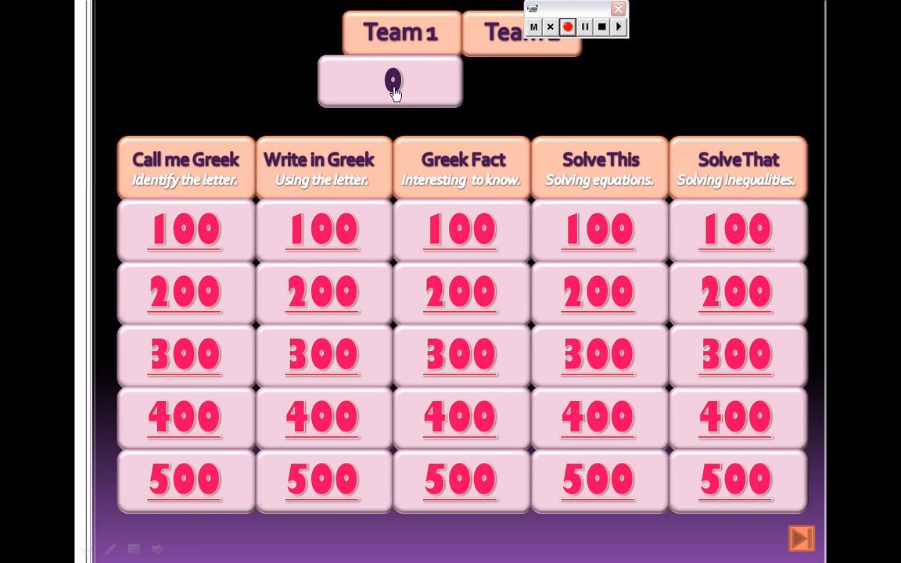
# - Test in the slide show that clicking Team 1's 0 score reveals 100, then return to editing
pyautogui.click(391, 83)
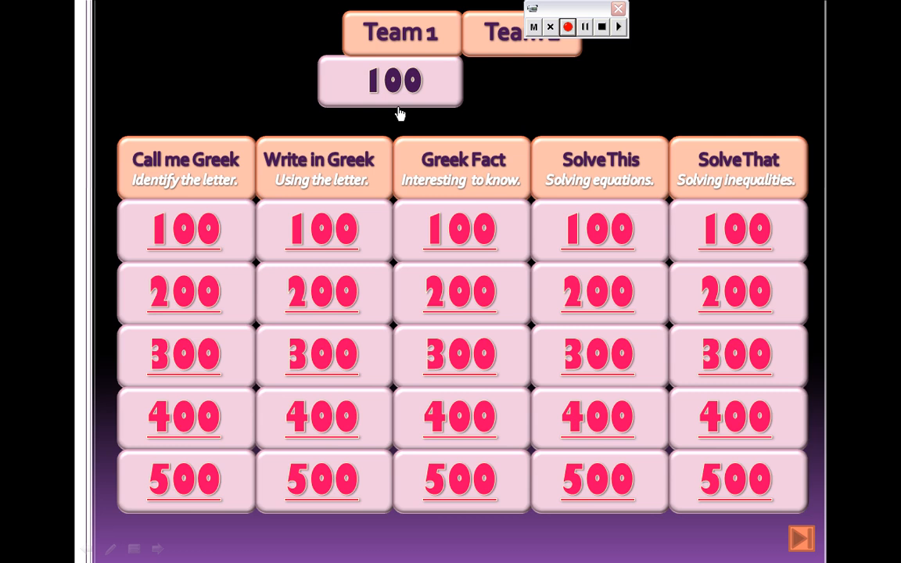
pyautogui.moveTo(401, 125)
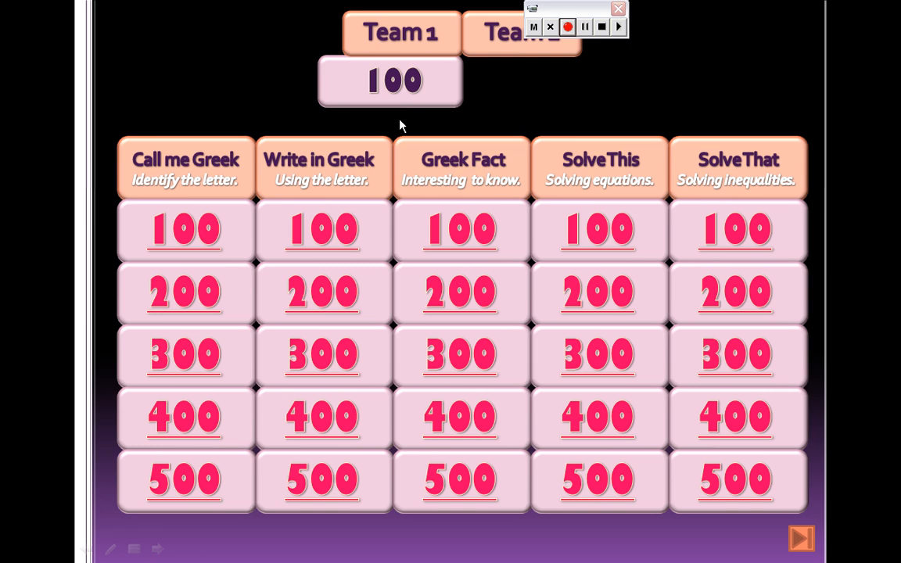
pyautogui.moveTo(264, 241)
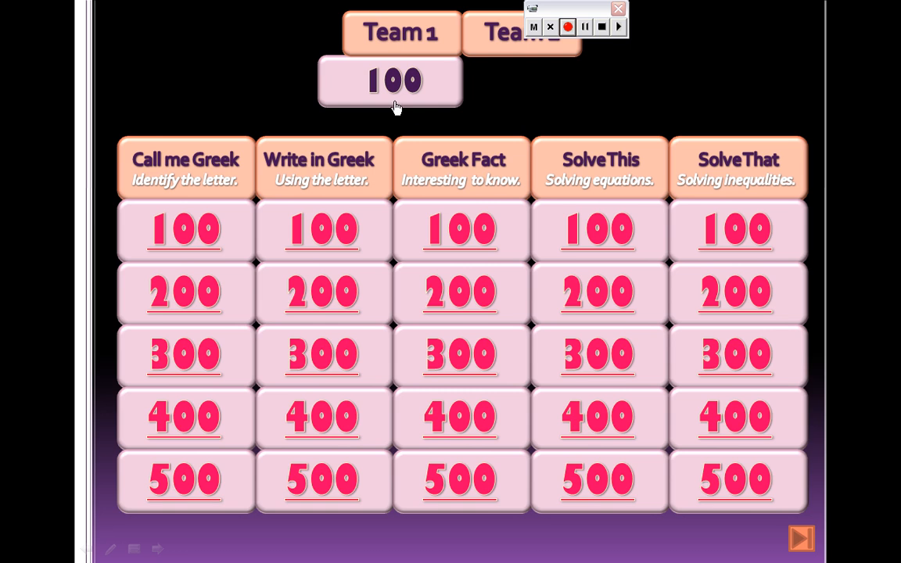
pyautogui.click(391, 81)
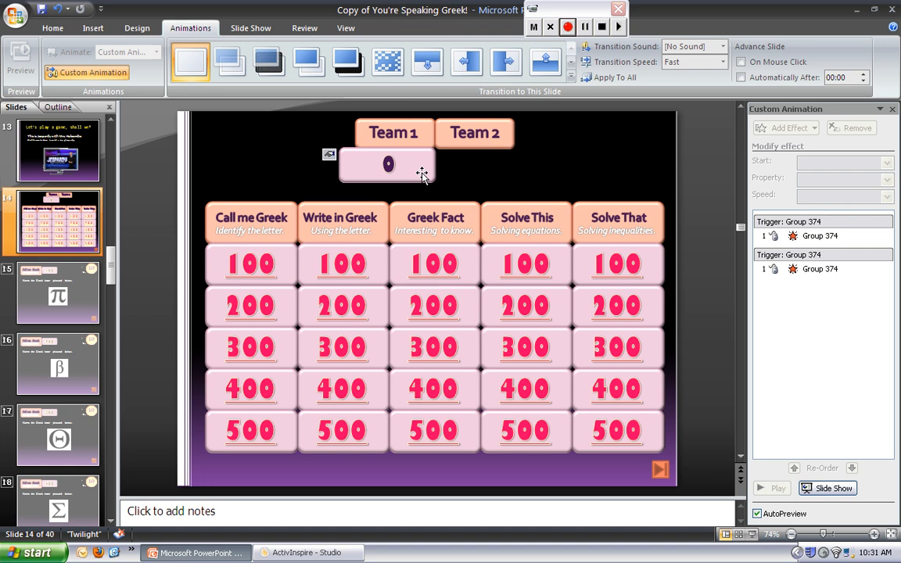
# - Give the pasted 100 score tile its own Disappear effect triggered on click of Group 374
pyautogui.click(384, 165)
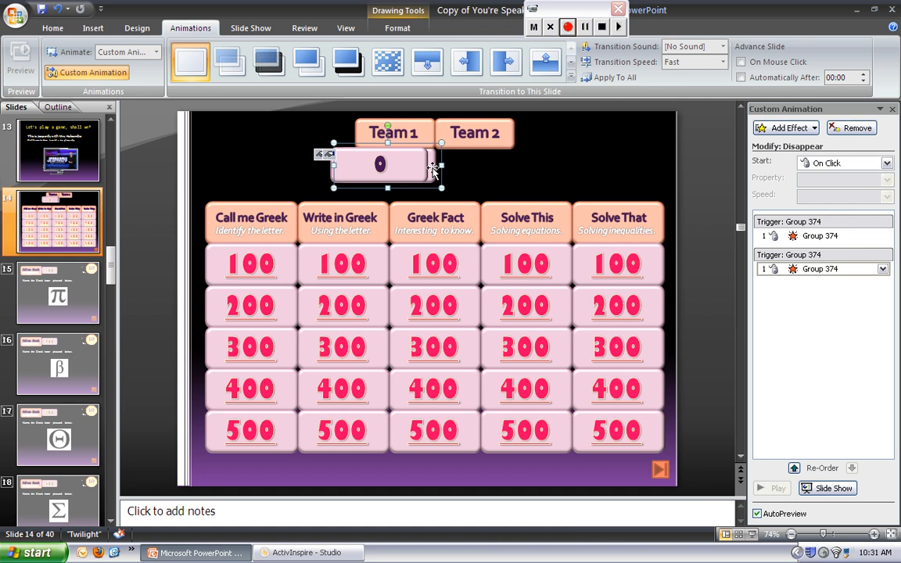
pyautogui.moveTo(469, 173)
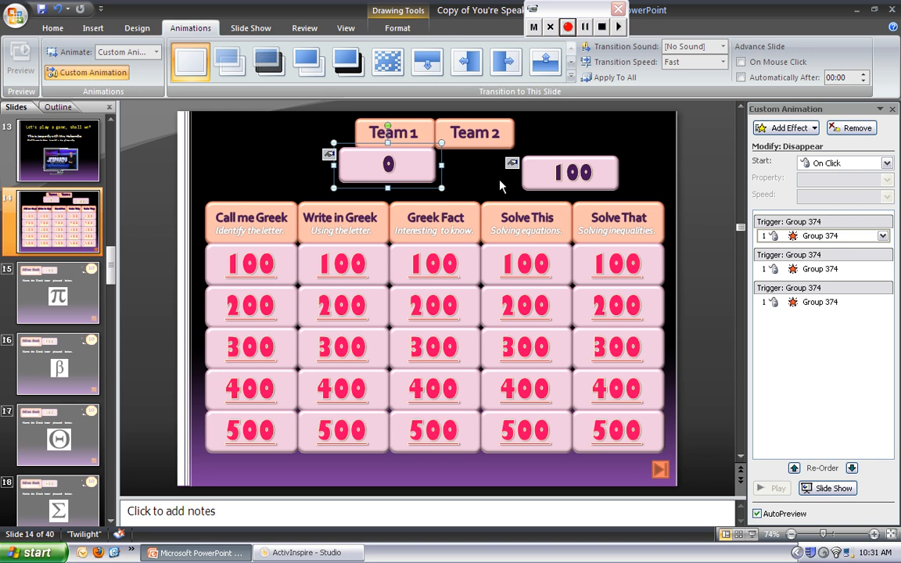
pyautogui.click(569, 172)
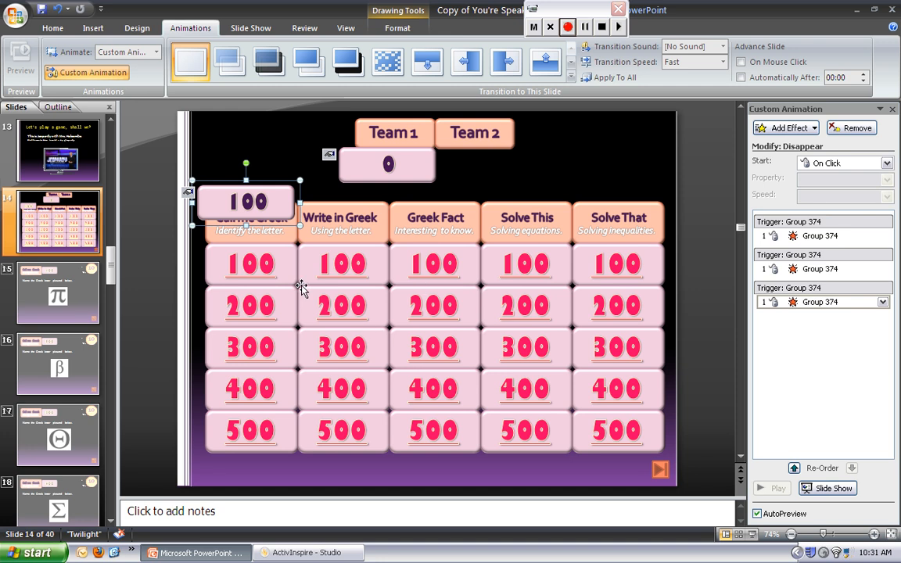
pyautogui.moveTo(583, 366)
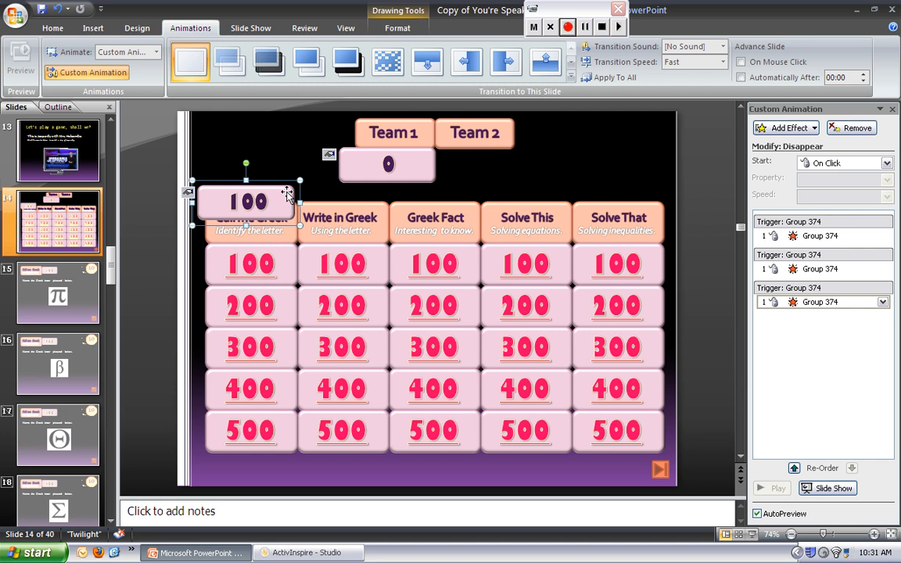
pyautogui.moveTo(282, 207)
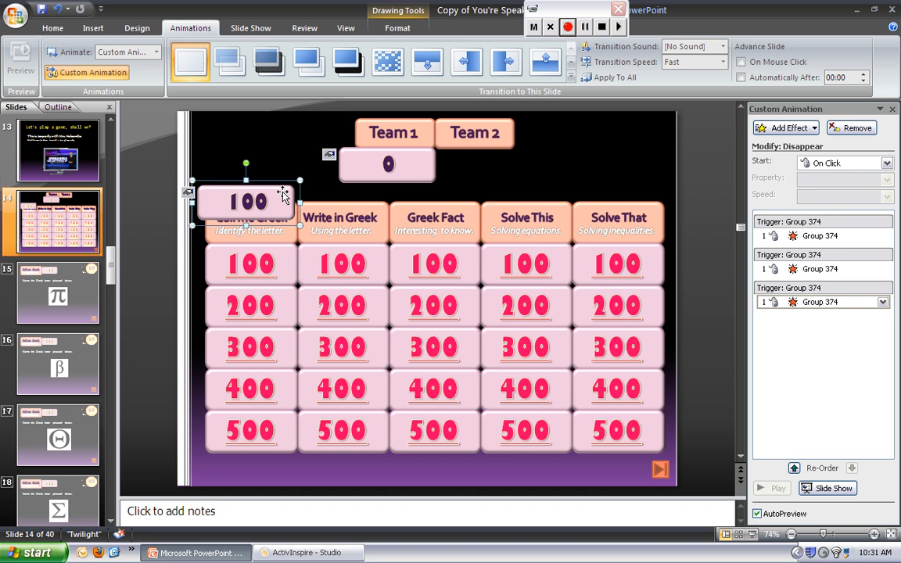
pyautogui.moveTo(378, 246)
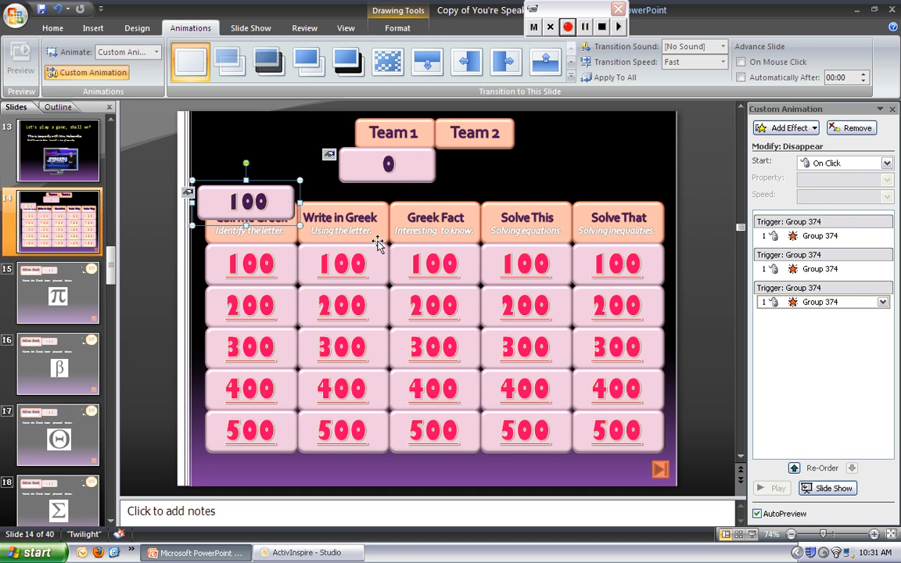
pyautogui.moveTo(546, 281)
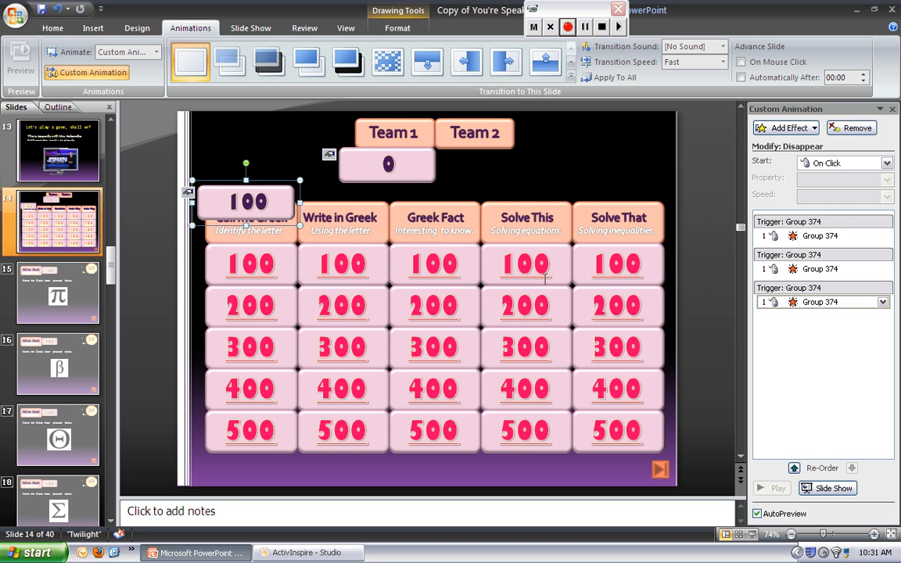
pyautogui.moveTo(279, 438)
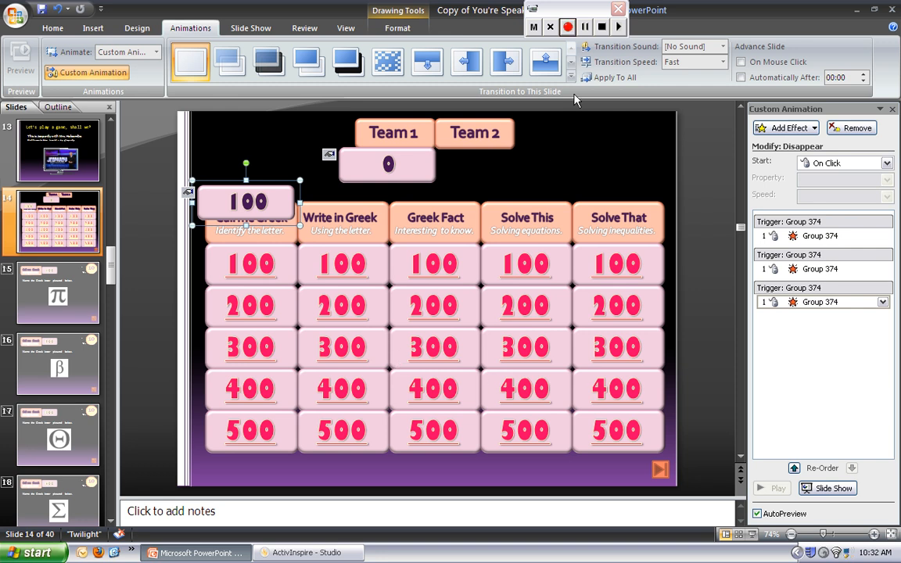
pyautogui.moveTo(462, 233)
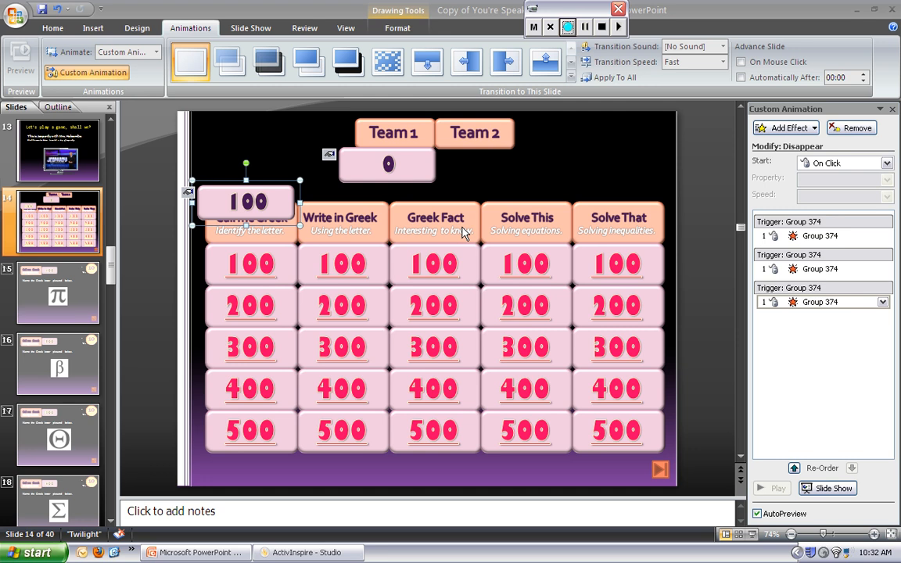
pyautogui.moveTo(272, 192)
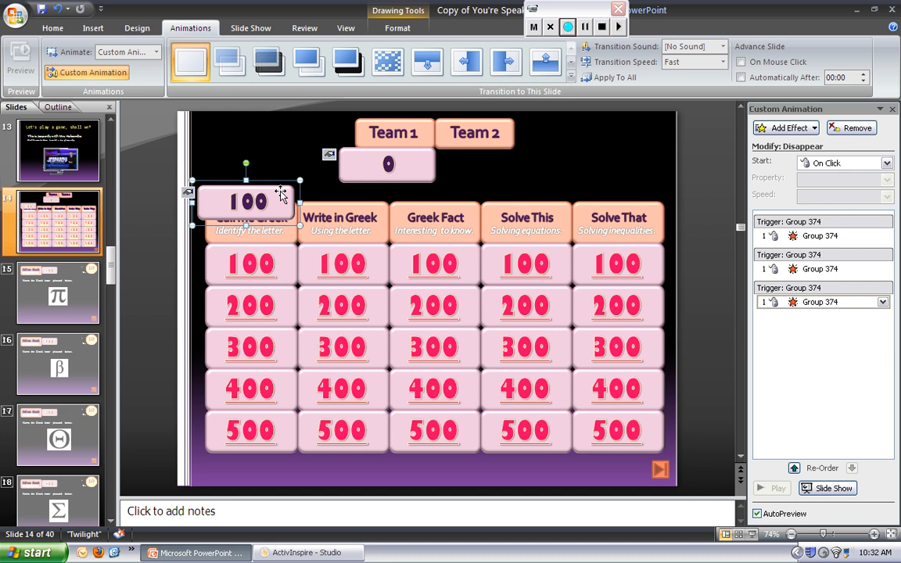
pyautogui.moveTo(279, 186)
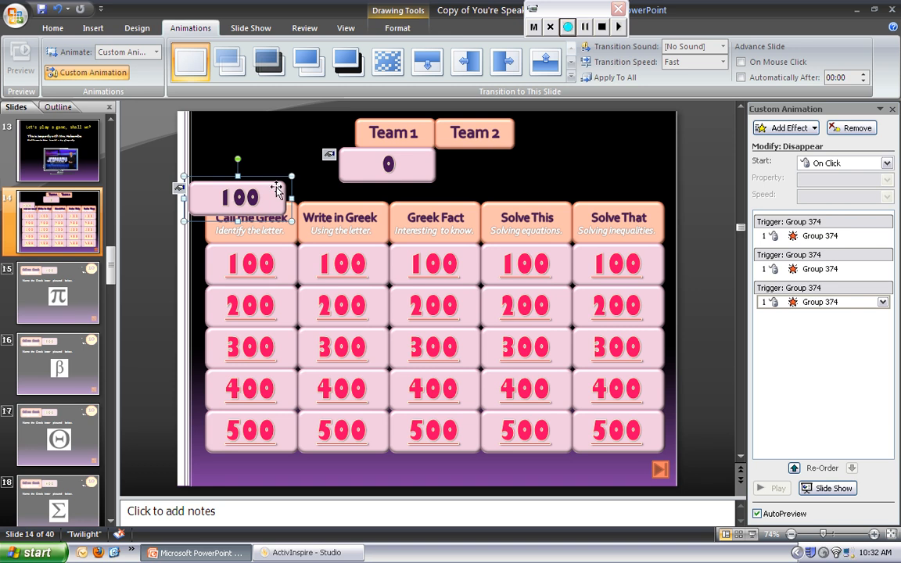
pyautogui.moveTo(275, 185)
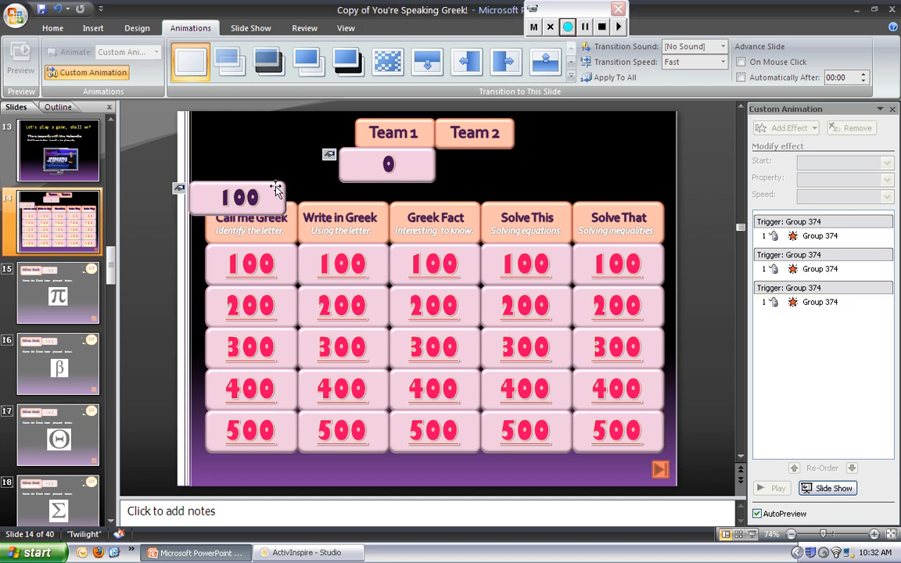
pyautogui.click(239, 197)
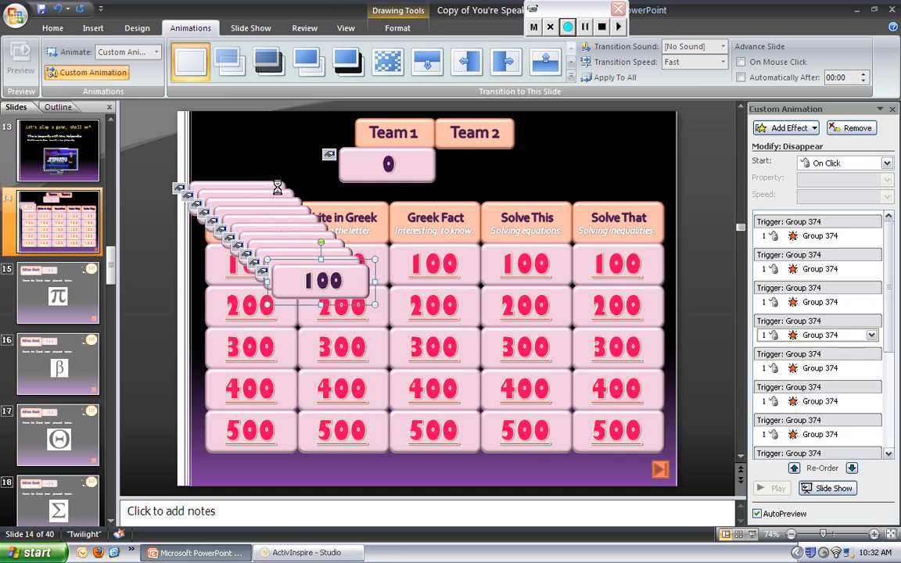
# - Place duplicates of the animated 100 tile in a diagonal cascade across the board
pyautogui.moveTo(323, 280); pyautogui.dragTo(373, 331)
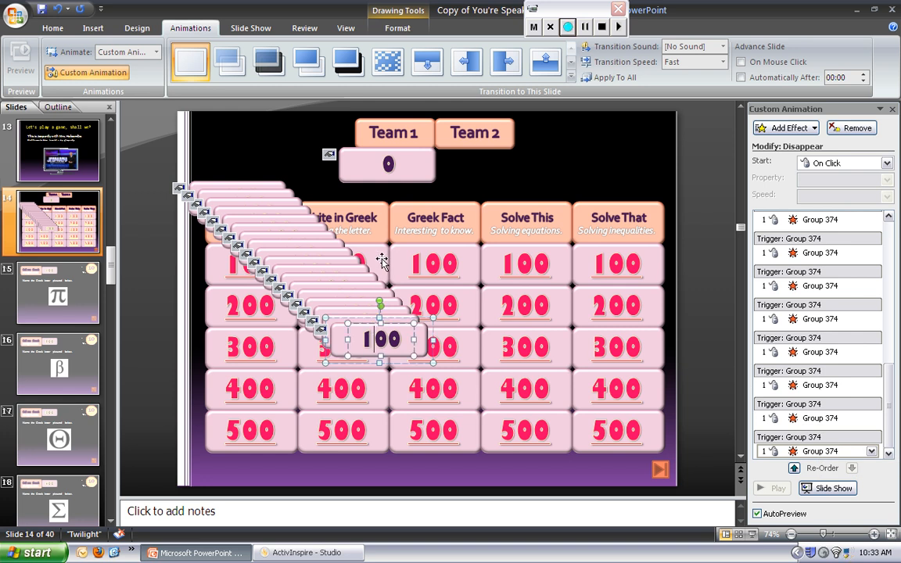
pyautogui.moveTo(417, 165)
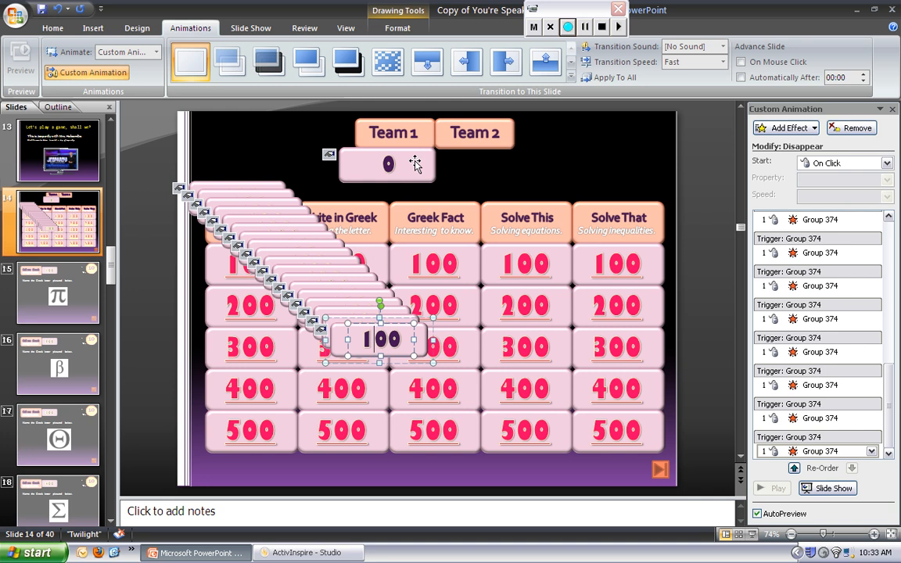
pyautogui.moveTo(402, 175)
pyautogui.write('200')
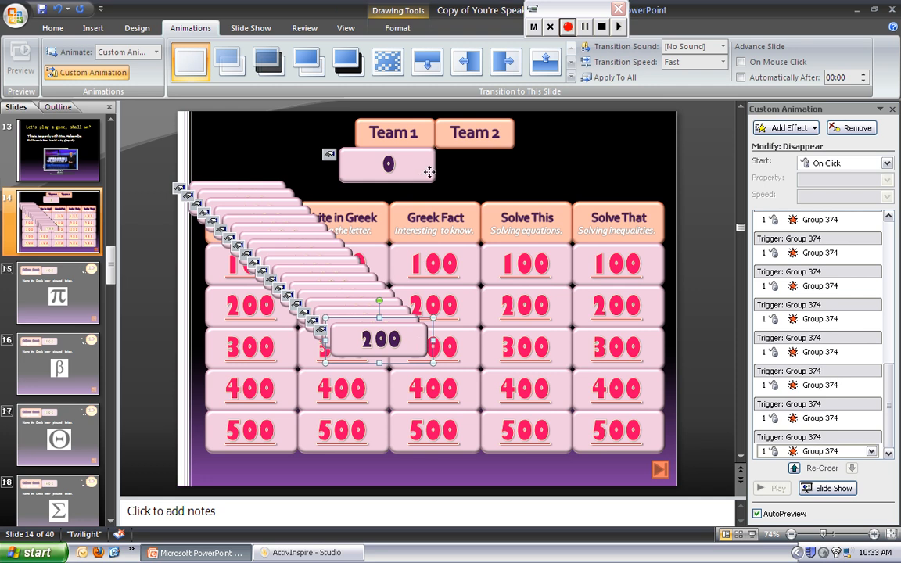
pyautogui.moveTo(426, 169)
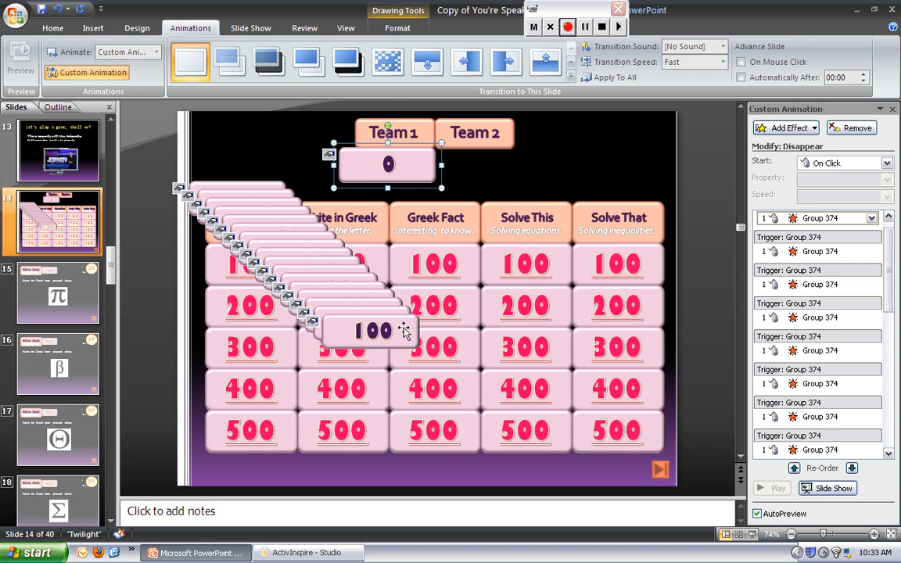
pyautogui.moveTo(416, 173)
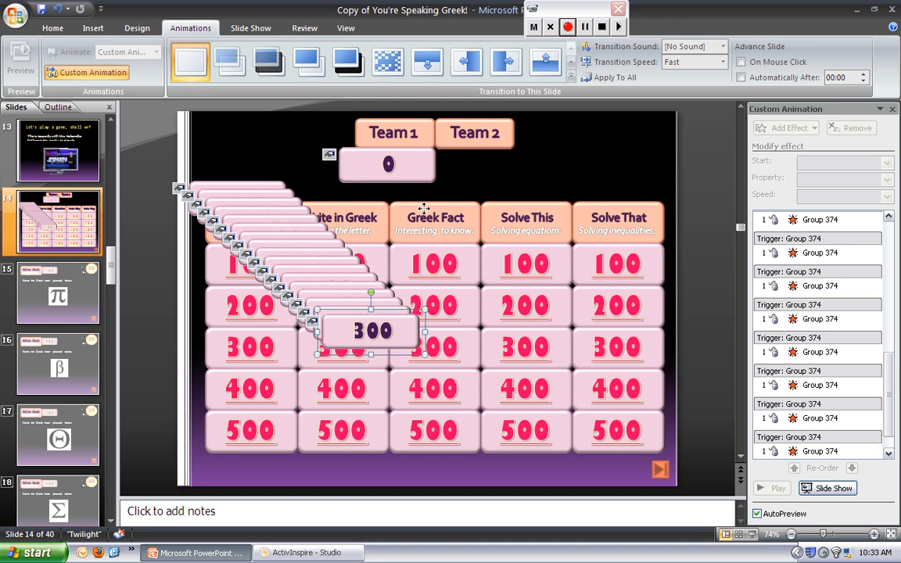
# - Send the 300 and 400 score tiles behind the stack on the Team 1 score box
pyautogui.rightClick(386, 163)
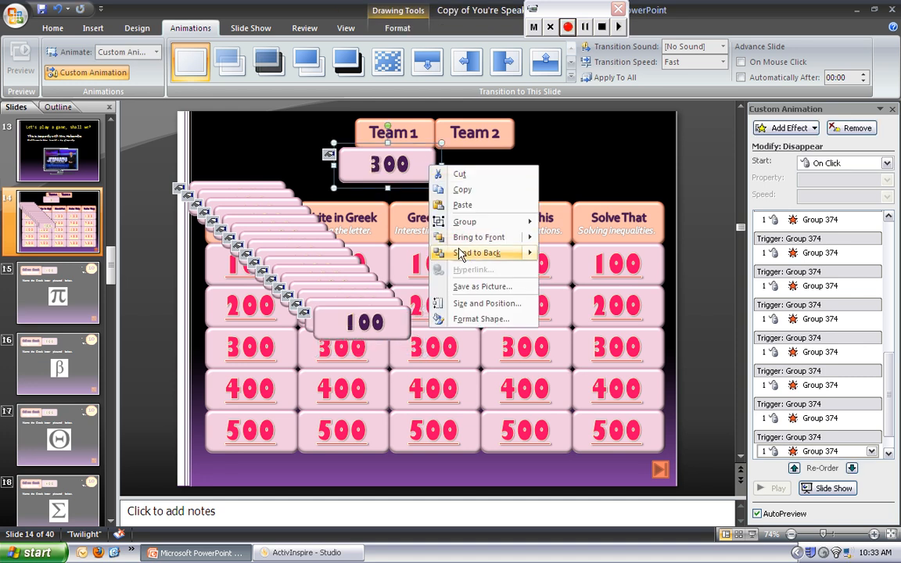
pyautogui.click(478, 252)
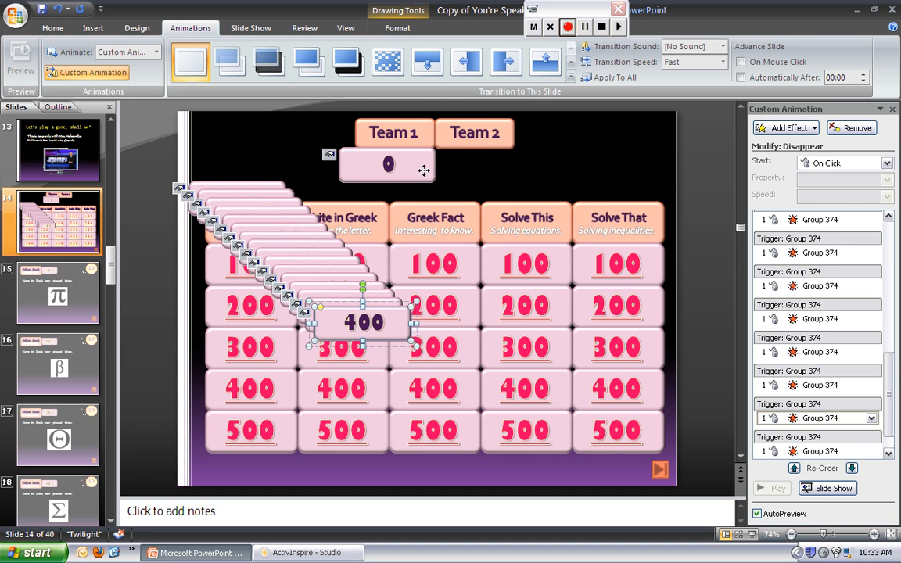
pyautogui.rightClick(385, 165)
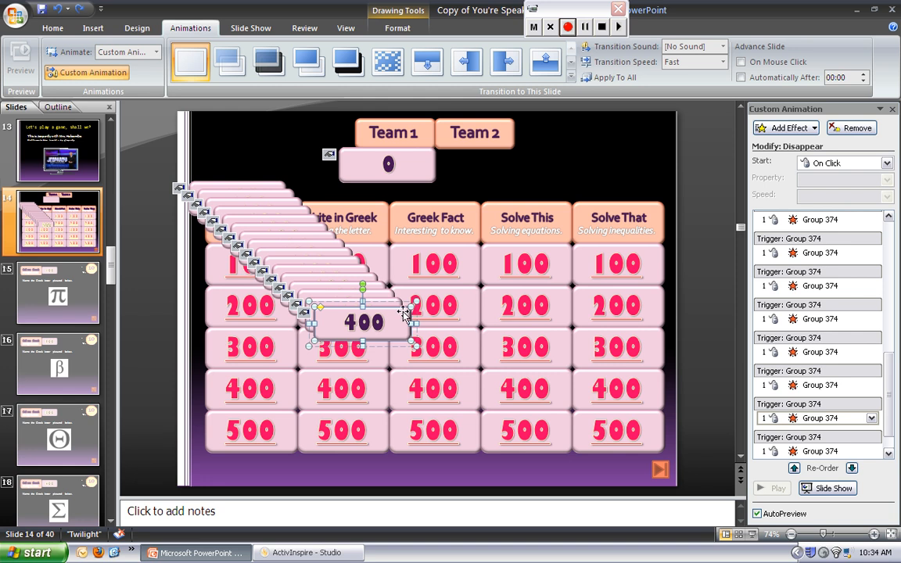
pyautogui.moveTo(408, 310)
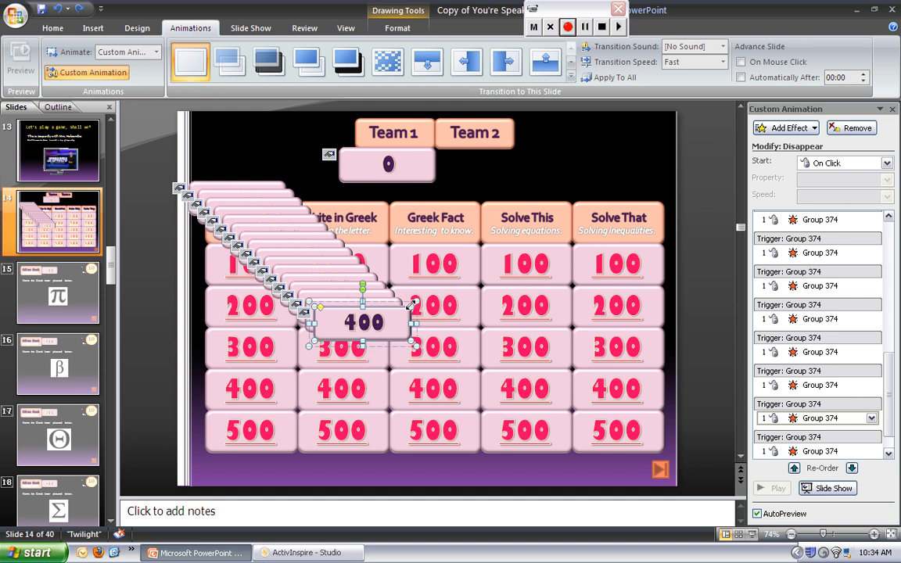
pyautogui.moveTo(395, 315)
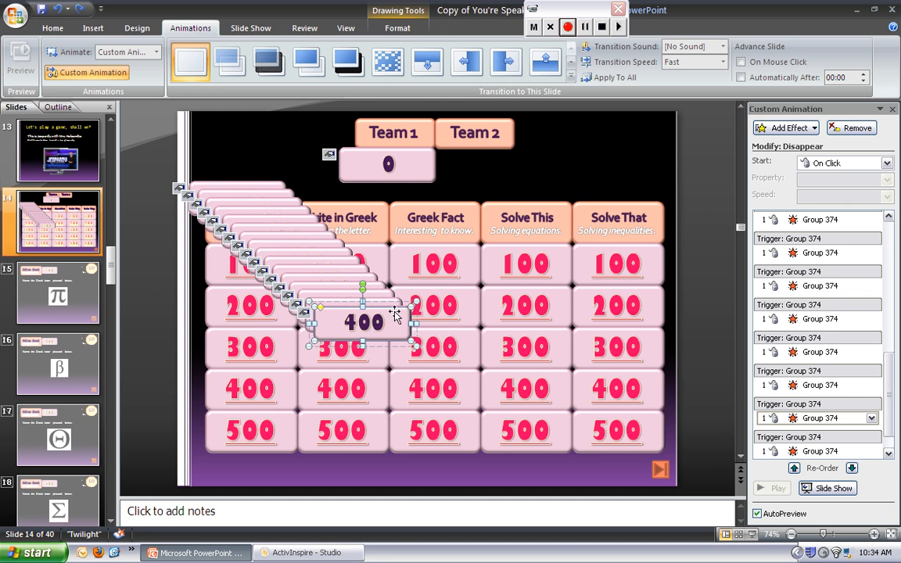
pyautogui.moveTo(450, 197)
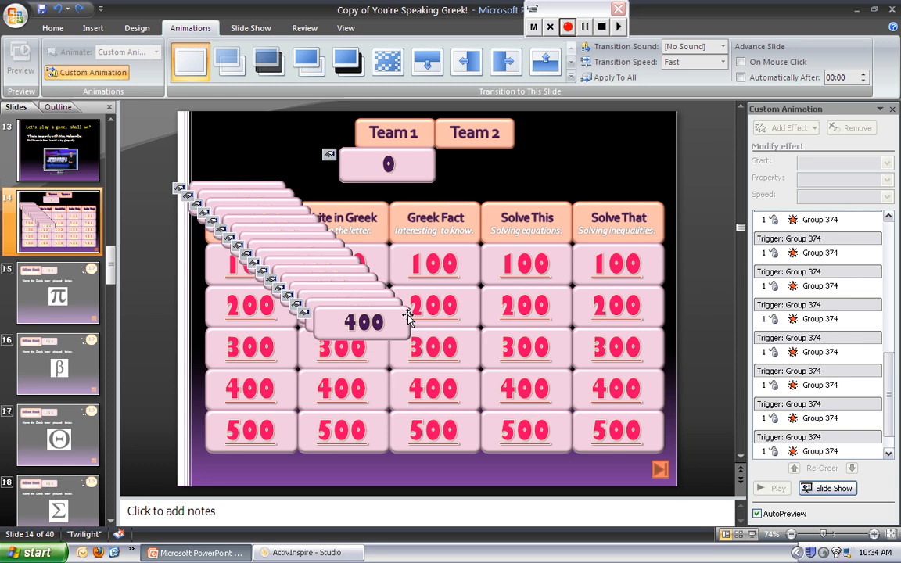
pyautogui.click(363, 323)
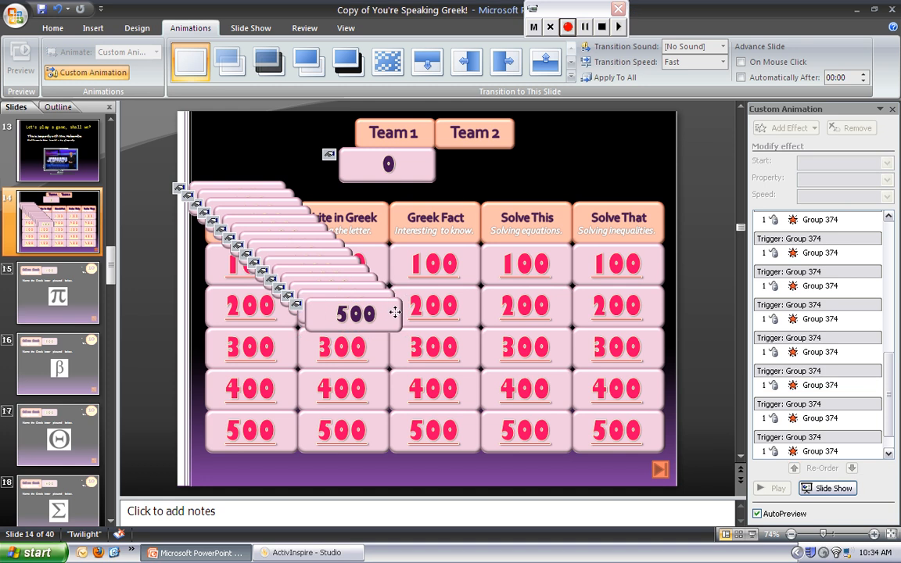
# - Layer the 500, 700 and 900 tiles onto the Team 1 score box in counting order
pyautogui.rightClick(387, 164)
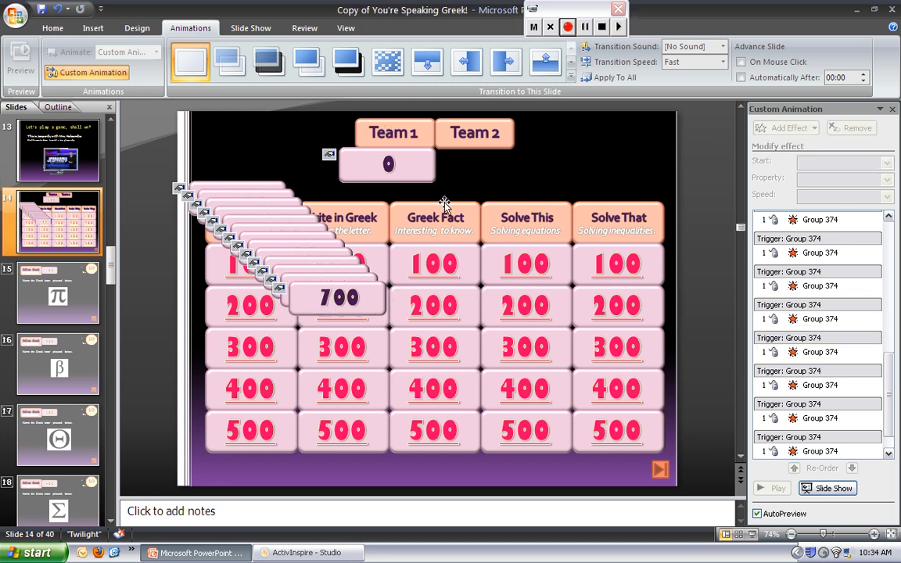
pyautogui.click(384, 165)
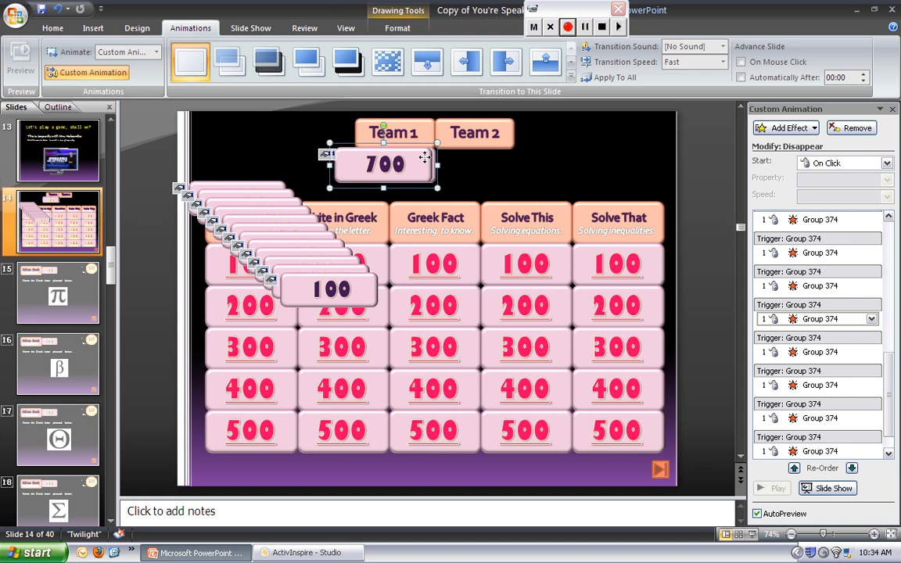
pyautogui.rightClick(406, 164)
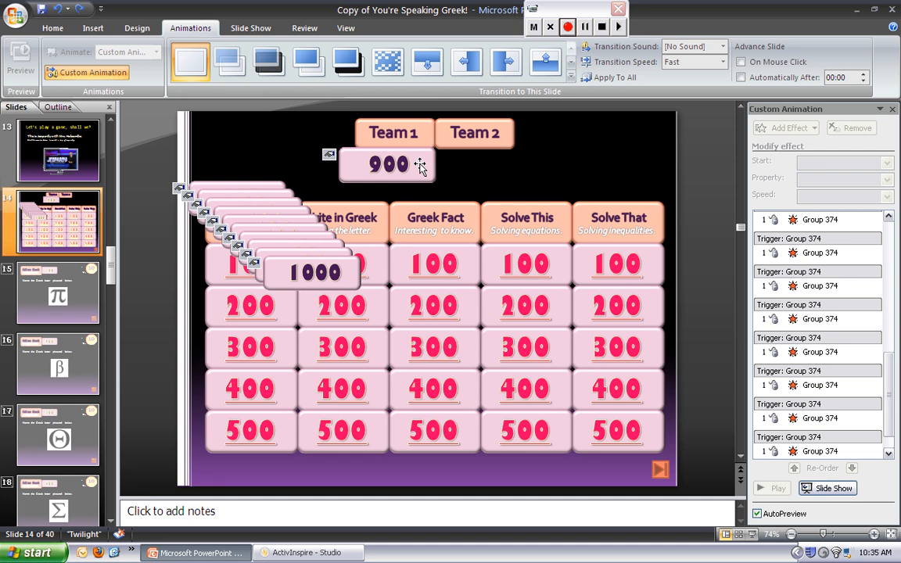
pyautogui.rightClick(410, 162)
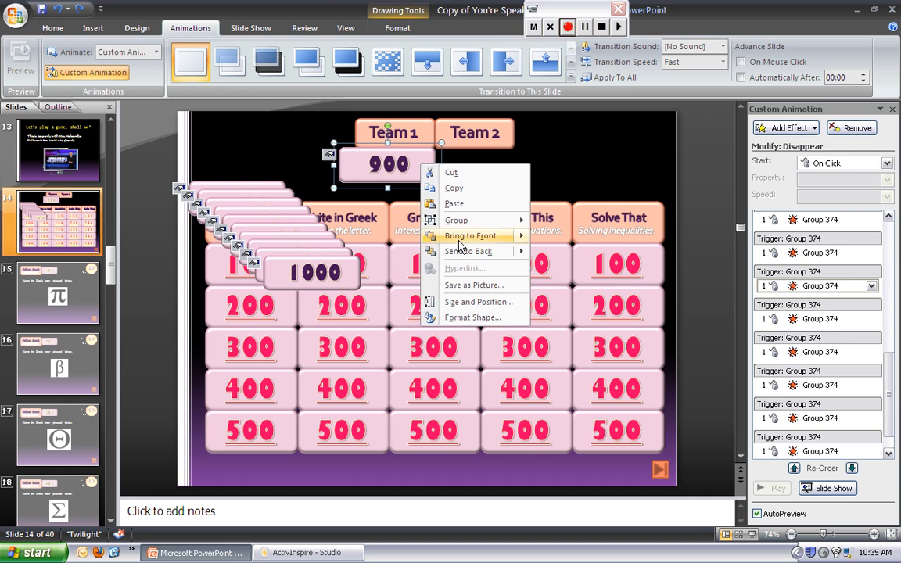
pyautogui.moveTo(463, 251)
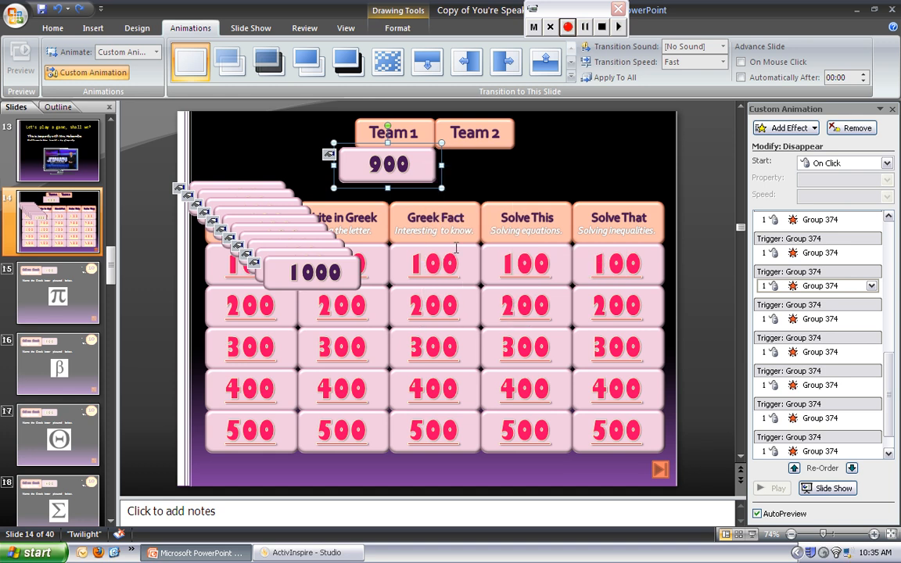
pyautogui.moveTo(426, 165)
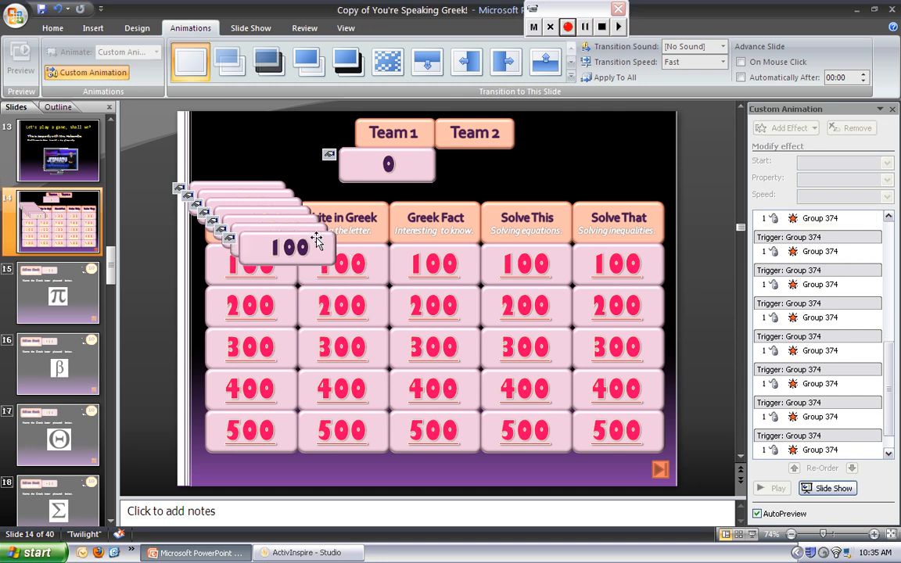
# - Move the remaining cascaded score tile copies onto the stack beneath Team 1's 0 box
pyautogui.click(280, 237)
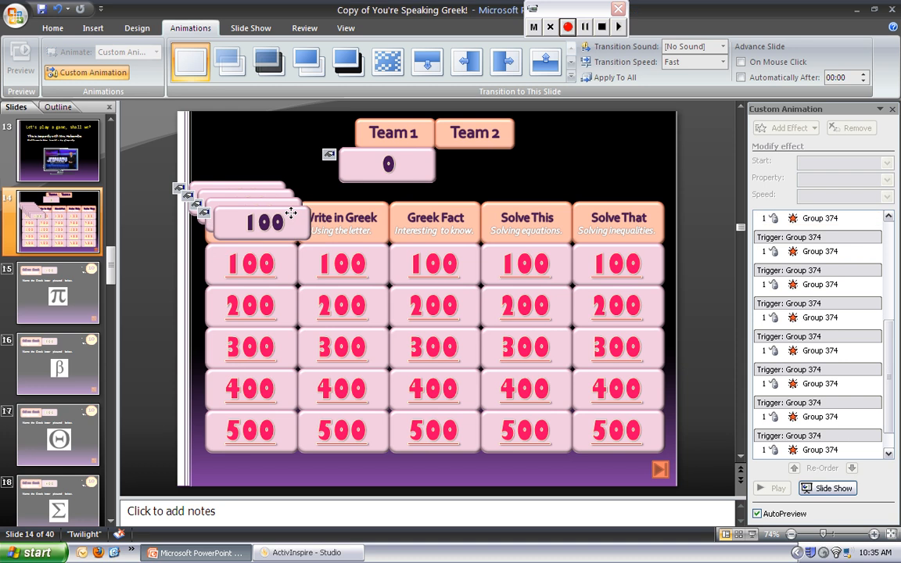
pyautogui.click(266, 219)
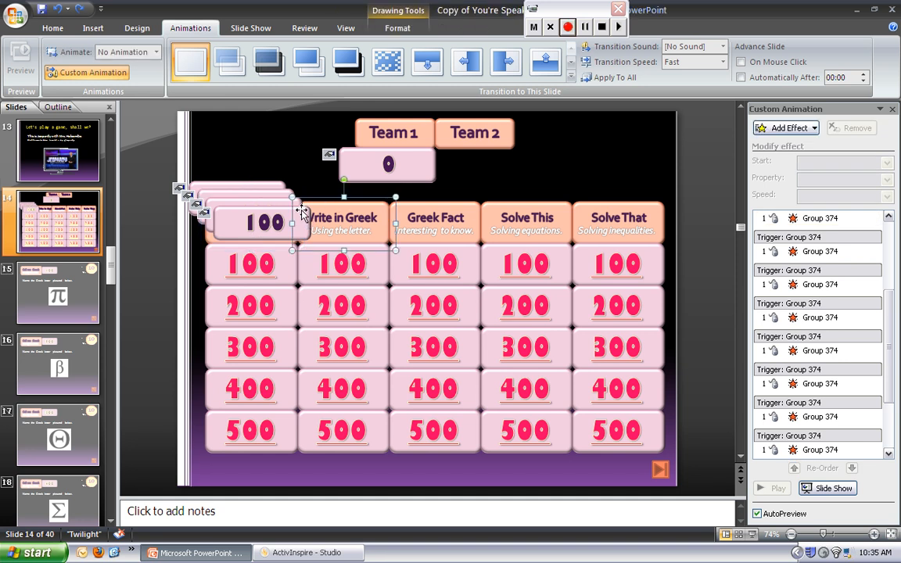
pyautogui.click(250, 223)
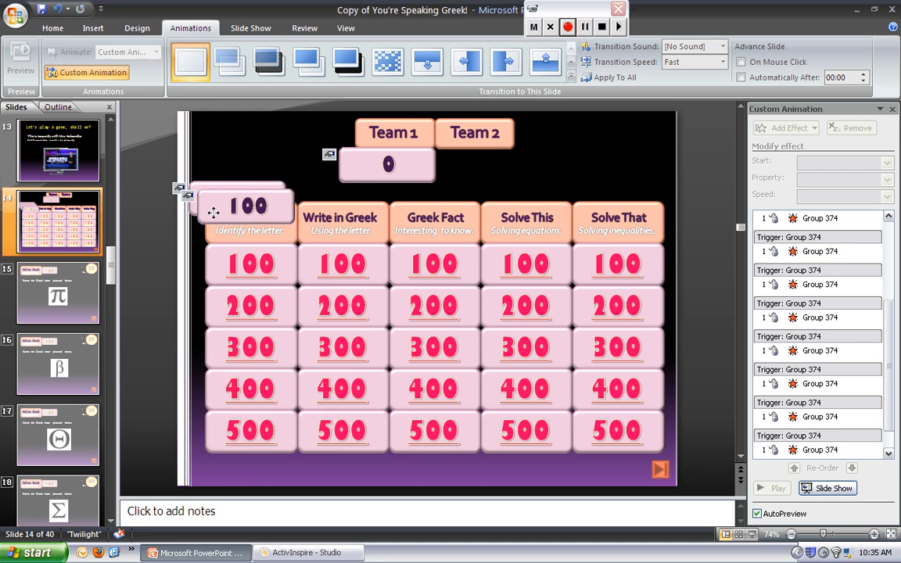
pyautogui.click(243, 203)
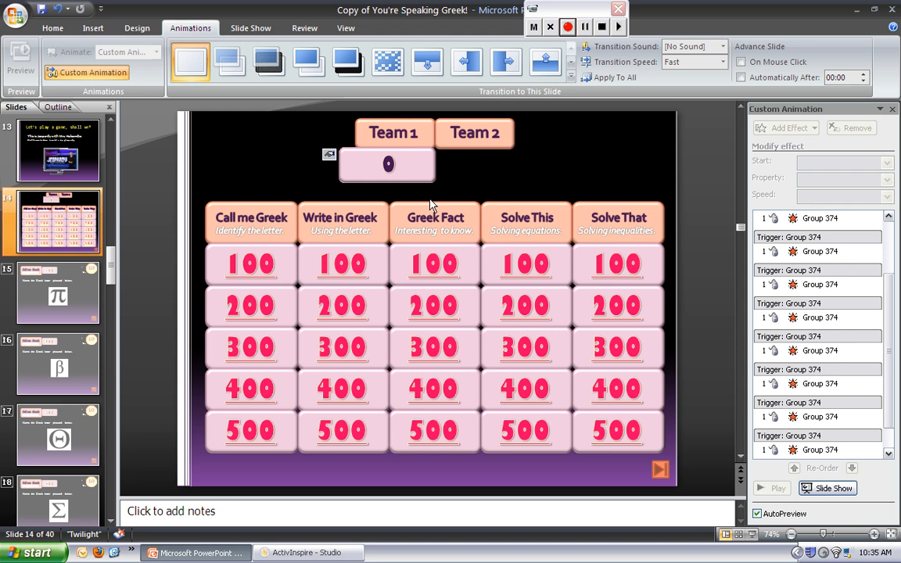
pyautogui.moveTo(438, 193)
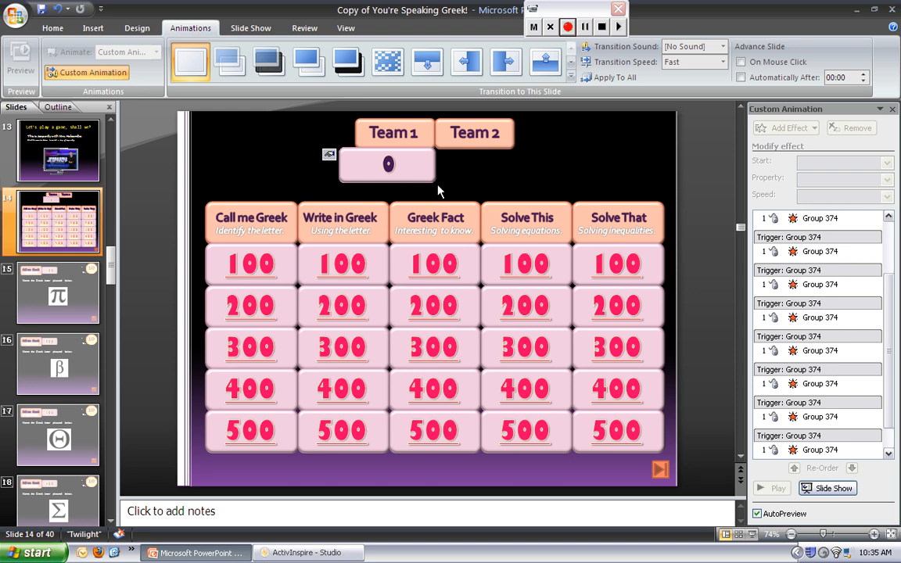
pyautogui.moveTo(474, 145)
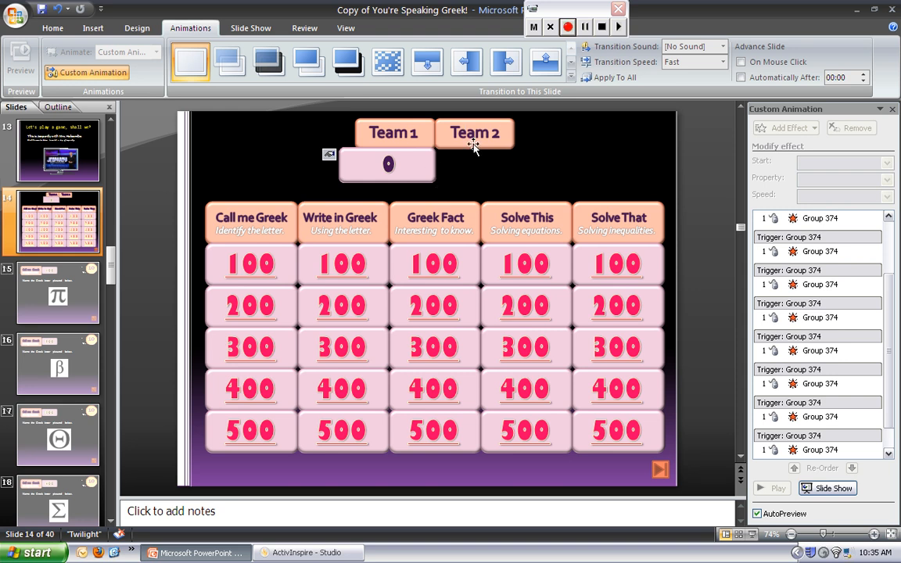
pyautogui.moveTo(439, 187)
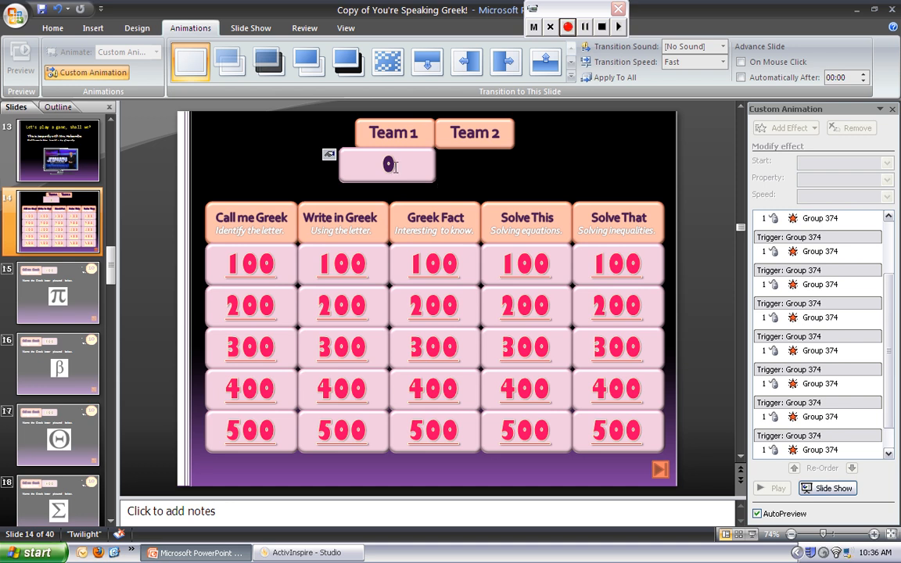
pyautogui.moveTo(439, 191)
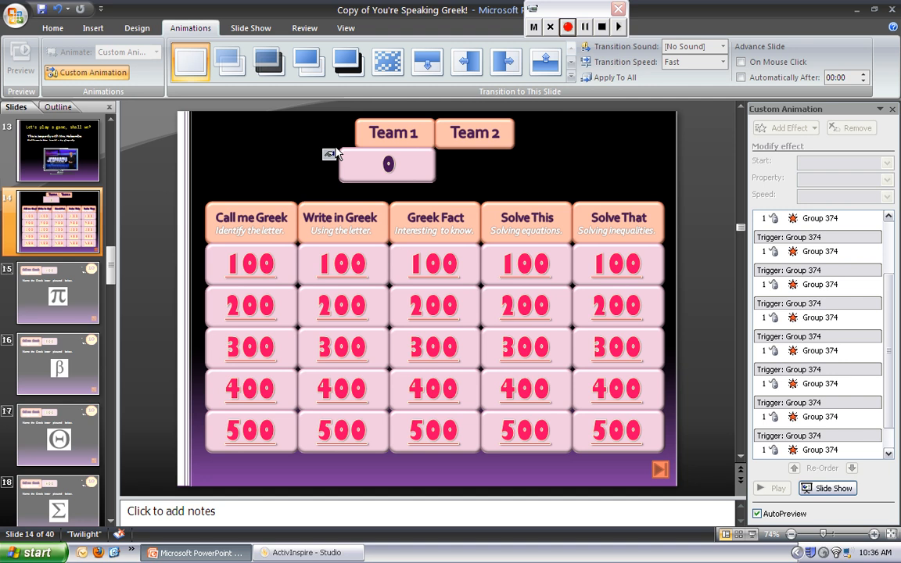
pyautogui.moveTo(340, 119)
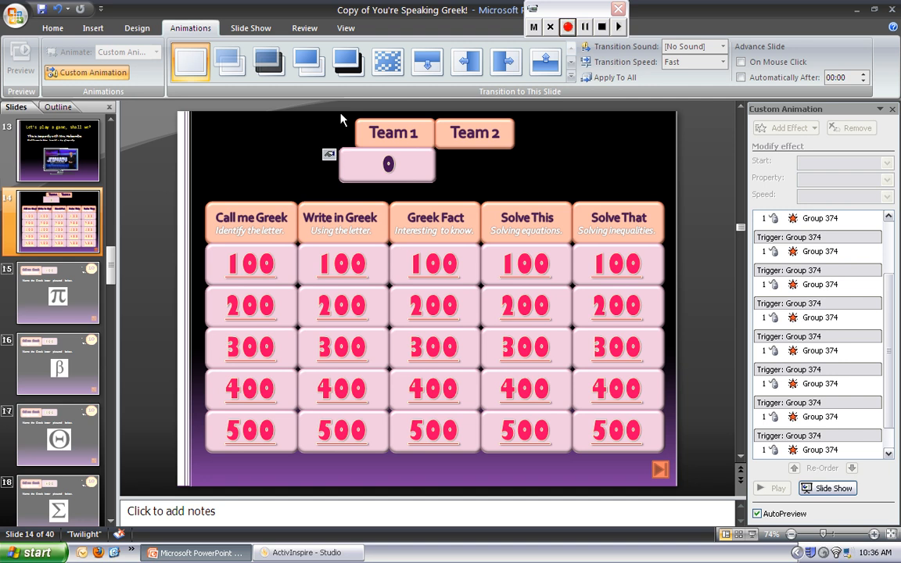
pyautogui.moveTo(340, 155)
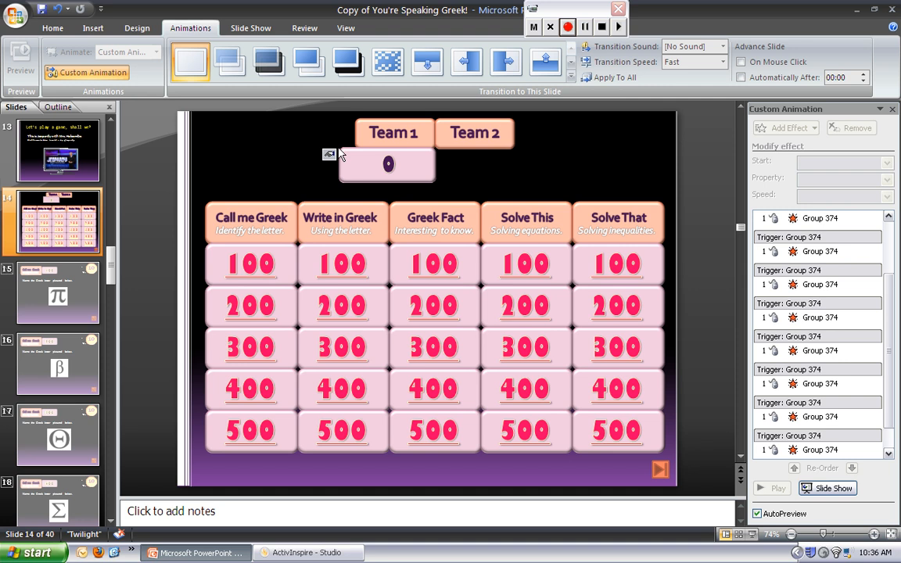
# - Copy the Team 1 score box to create a matching 0 score box under the Team 2 heading
pyautogui.click(387, 164)
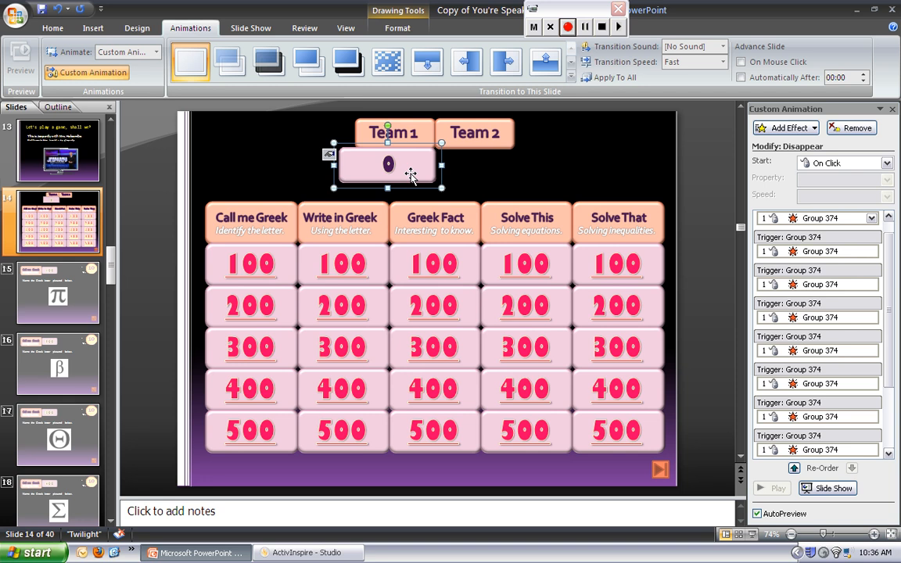
pyautogui.moveTo(415, 182)
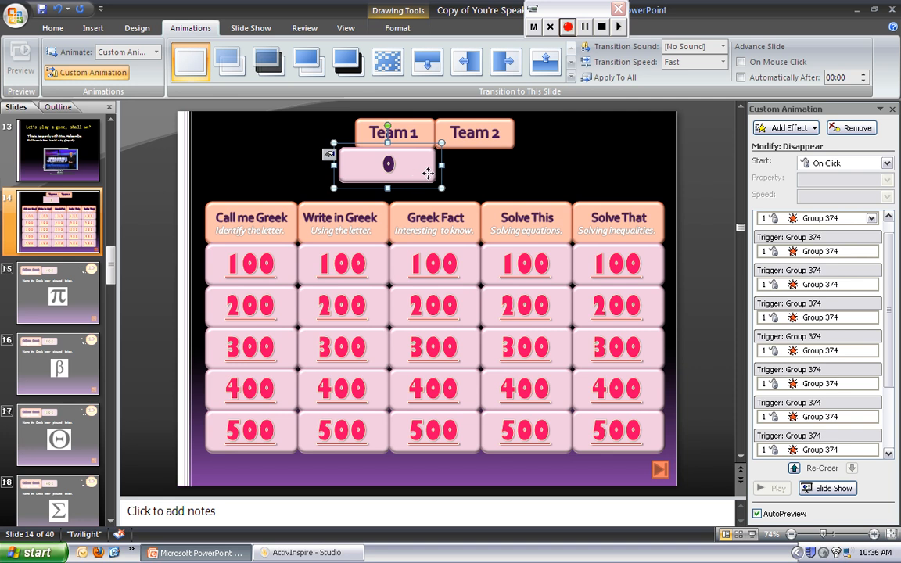
pyautogui.moveTo(509, 182)
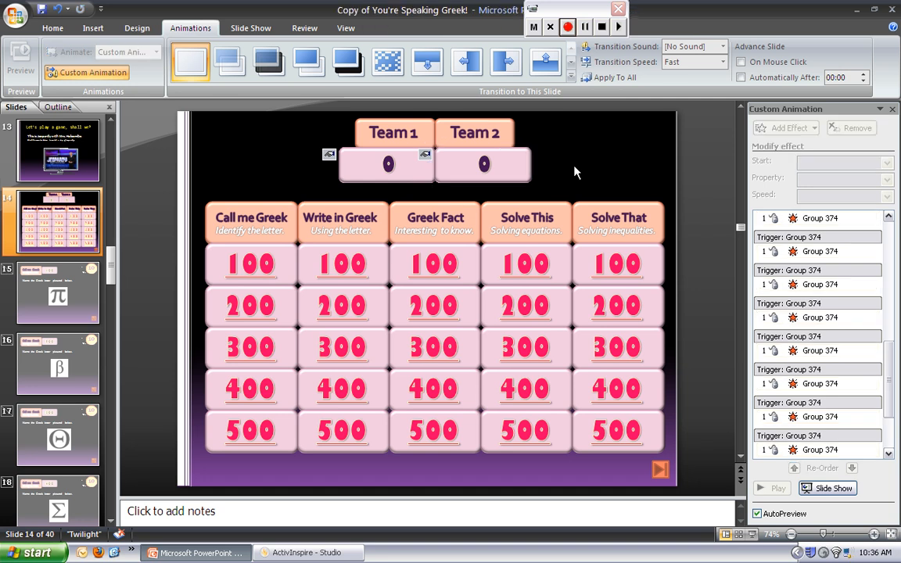
pyautogui.moveTo(744, 396)
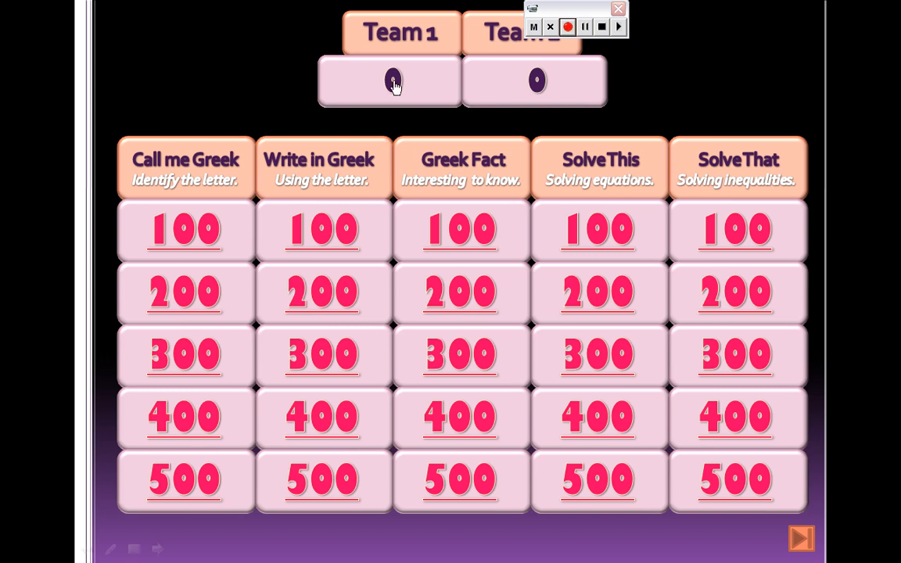
# - In the running show, count Team 1's score up to 500 and Team 2's to 300 by clicking their boxes
pyautogui.click(388, 80)
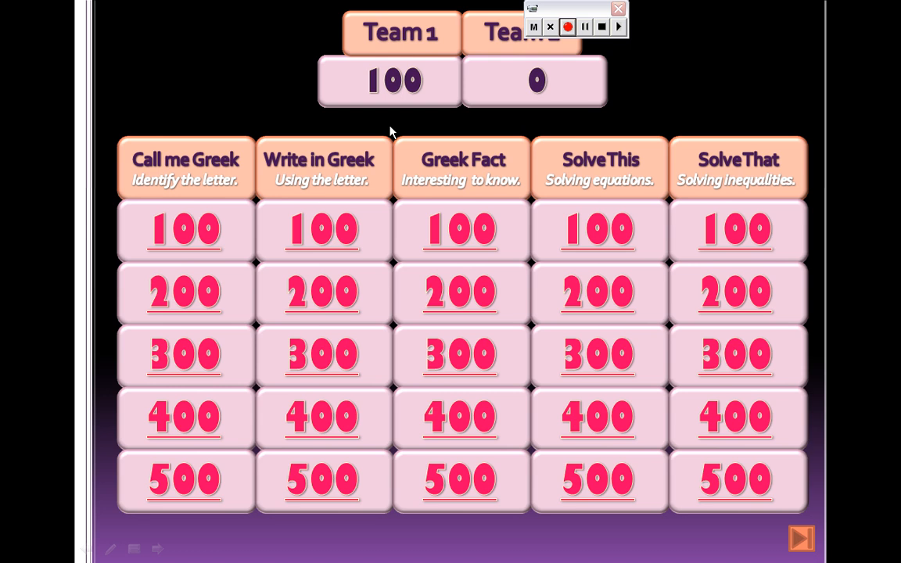
pyautogui.moveTo(532, 125)
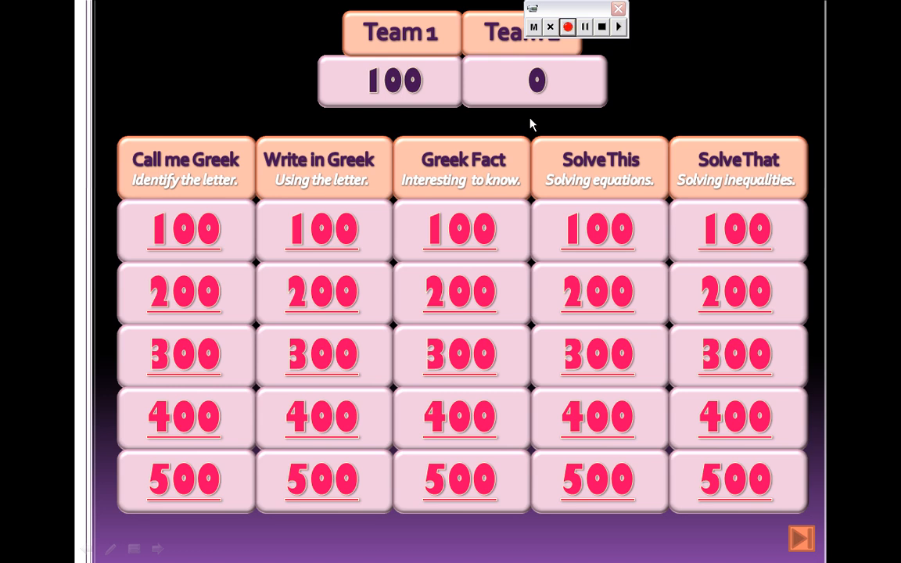
pyautogui.moveTo(534, 85)
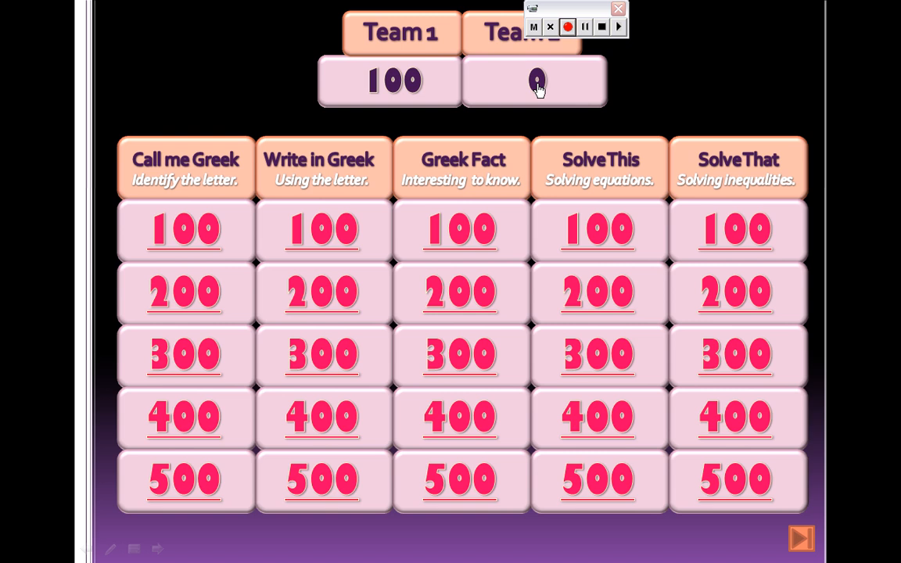
pyautogui.click(535, 83)
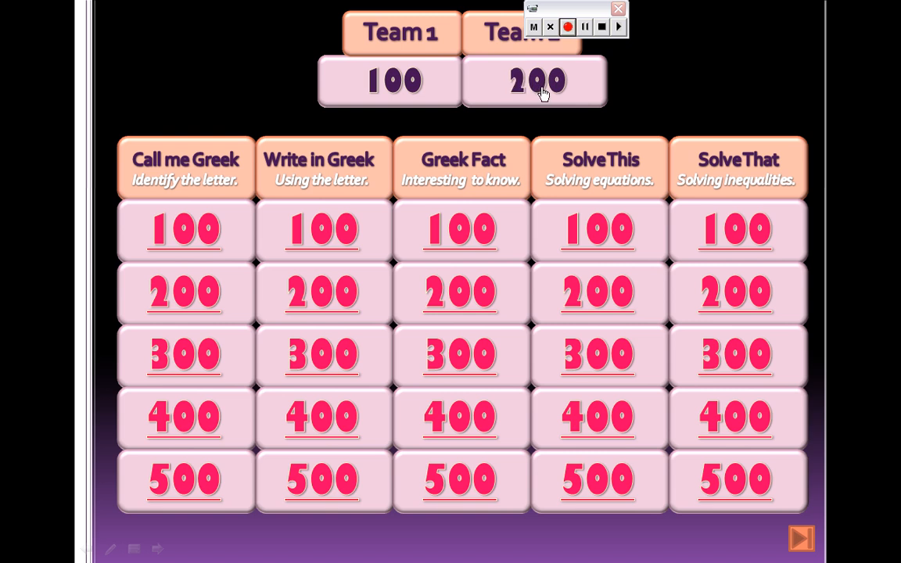
pyautogui.moveTo(427, 123)
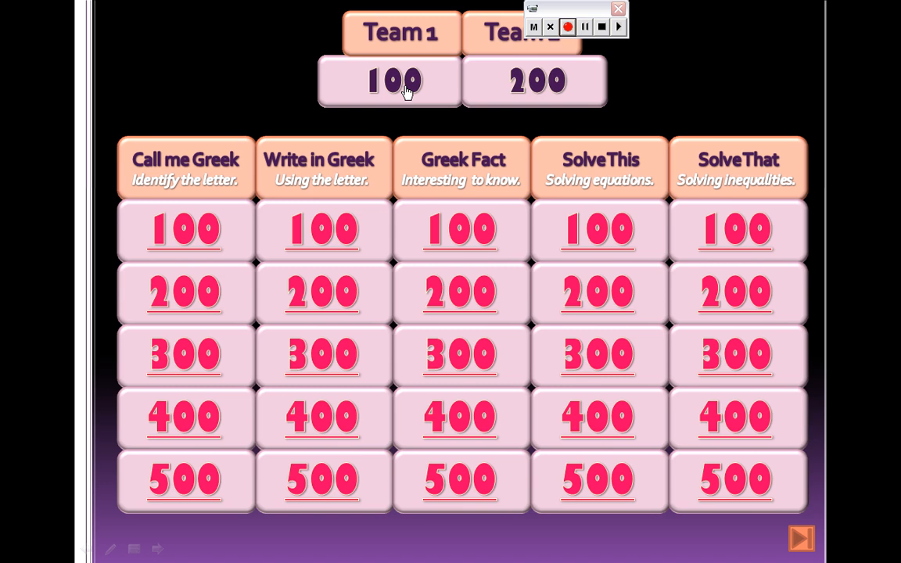
pyautogui.click(391, 83)
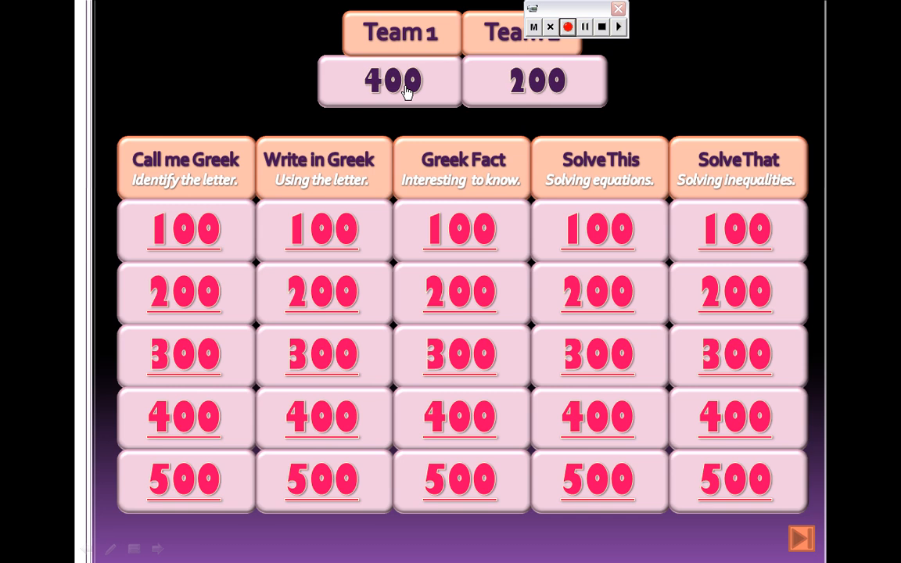
pyautogui.click(390, 81)
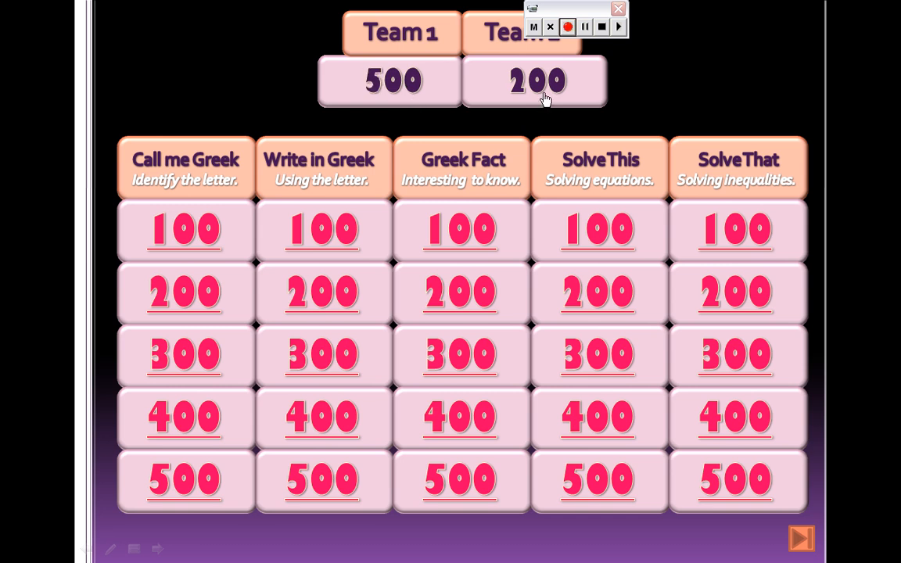
pyautogui.moveTo(532, 111)
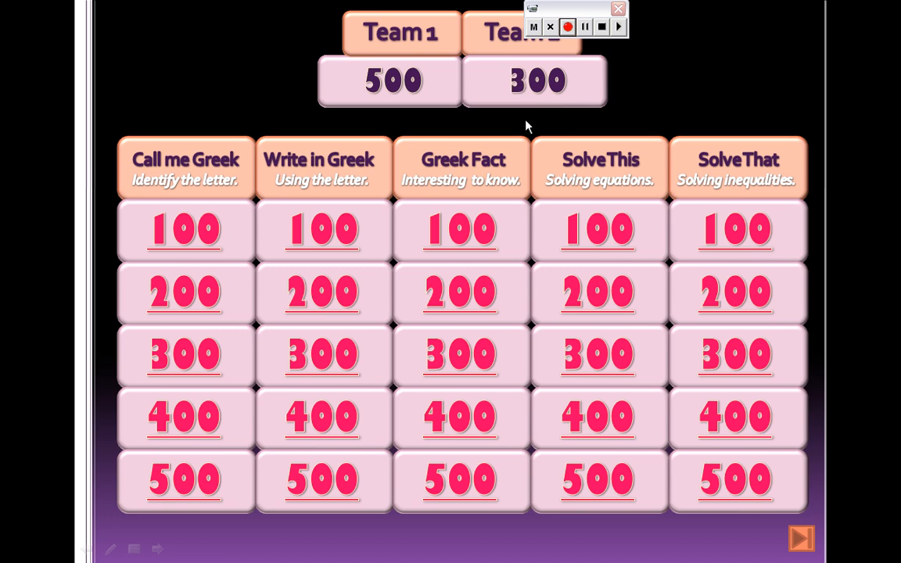
pyautogui.moveTo(381, 118)
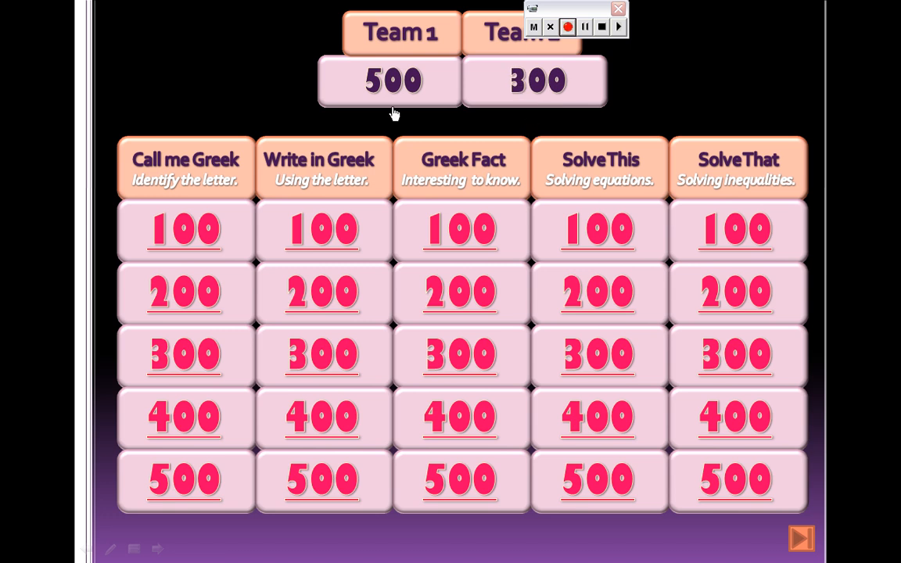
pyautogui.moveTo(419, 97)
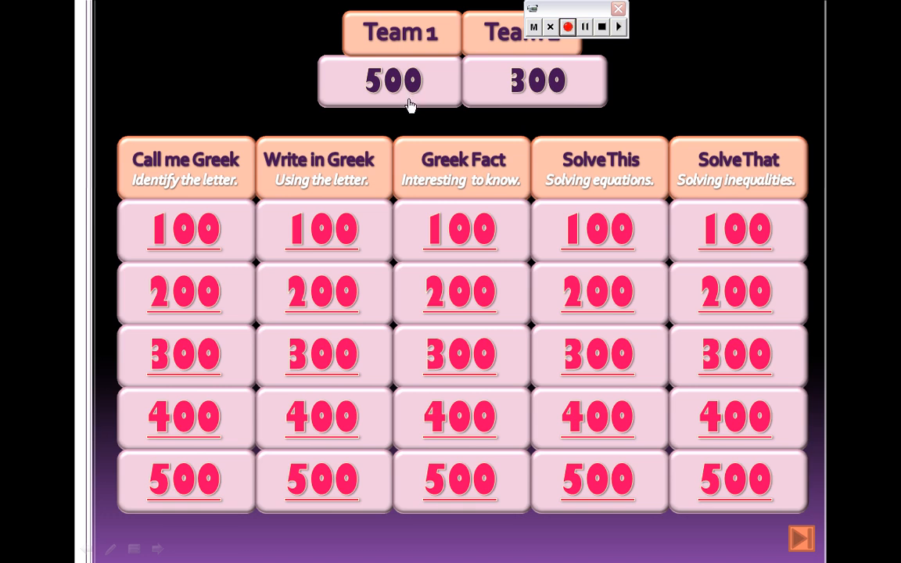
pyautogui.moveTo(712, 439)
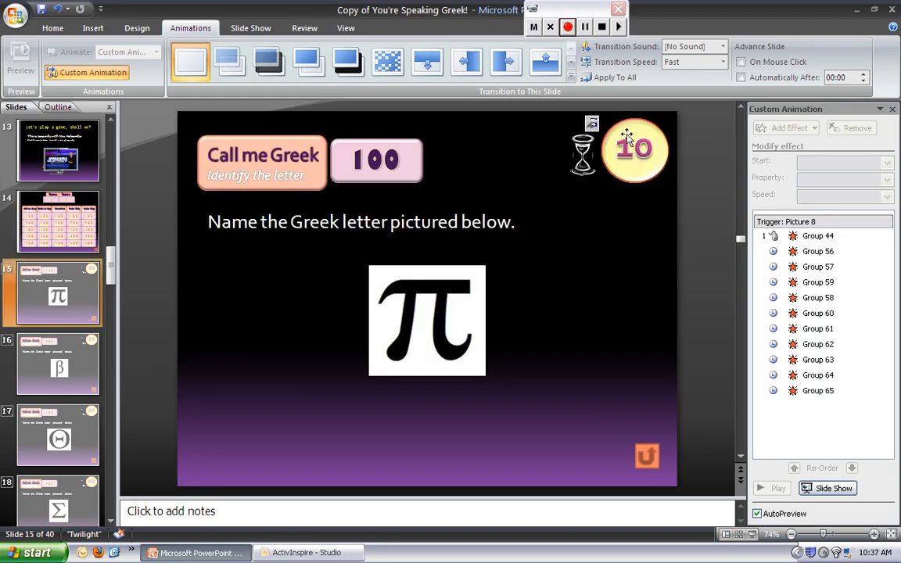
pyautogui.moveTo(633, 127)
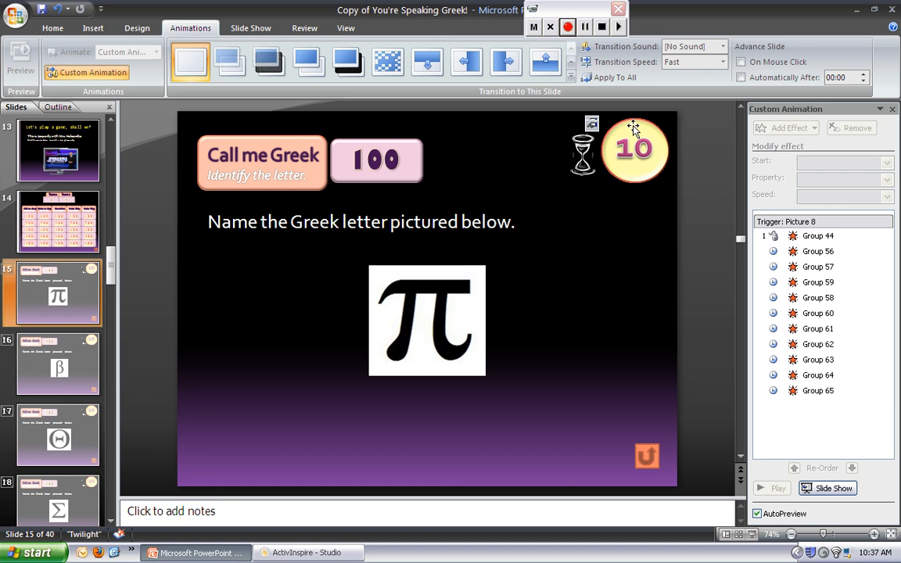
pyautogui.moveTo(633, 129)
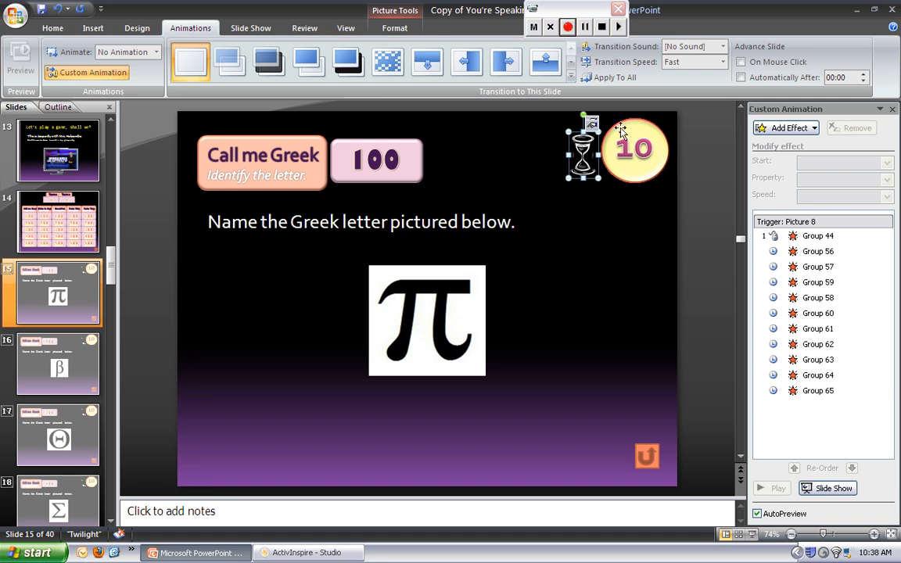
pyautogui.moveTo(732, 469)
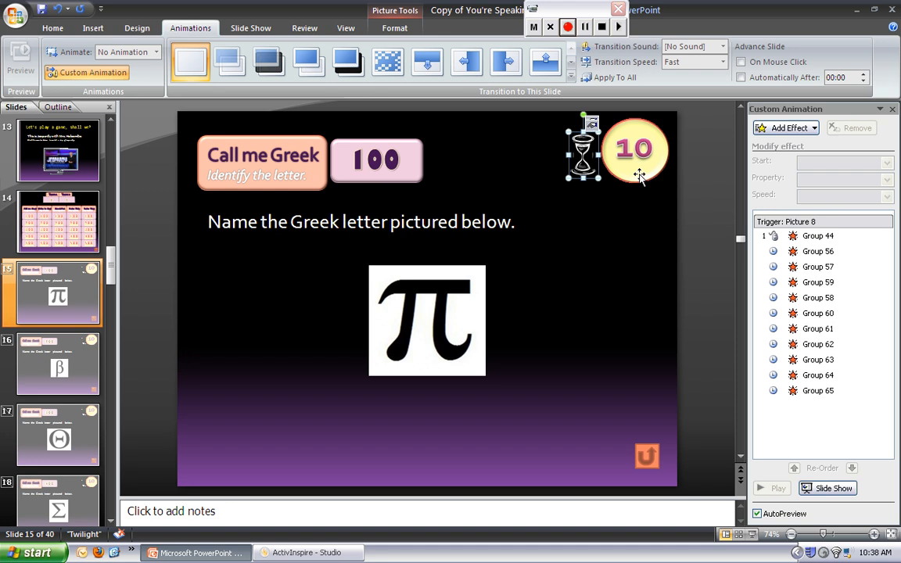
pyautogui.moveTo(703, 190)
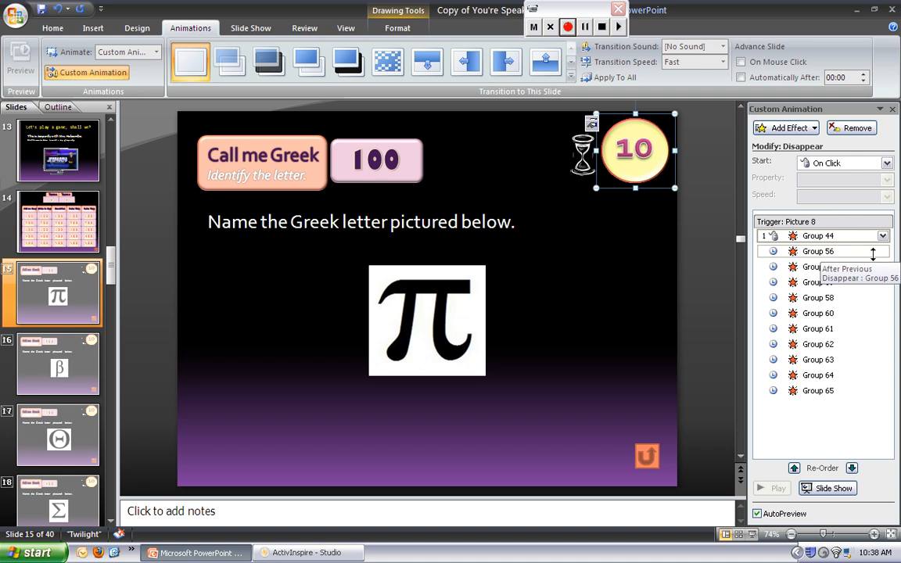
pyautogui.click(889, 251)
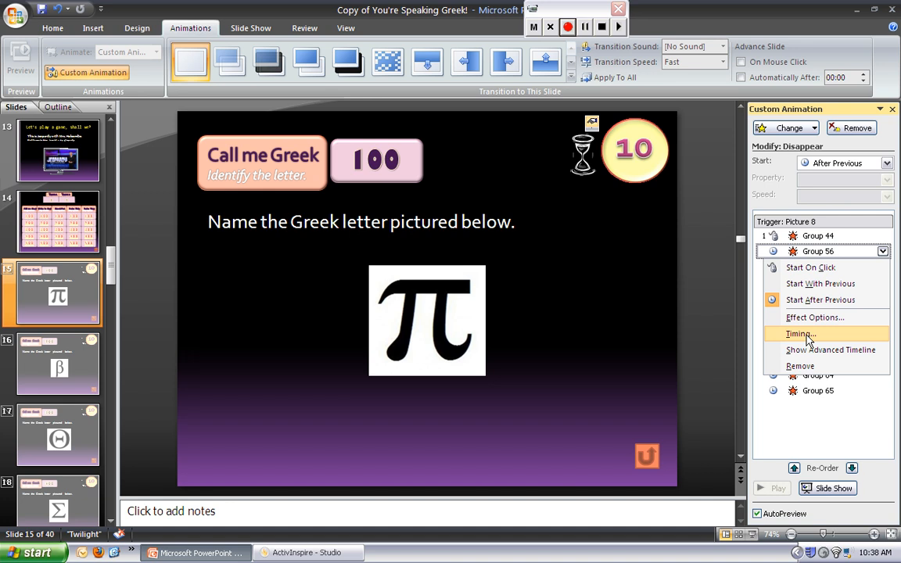
pyautogui.click(800, 333)
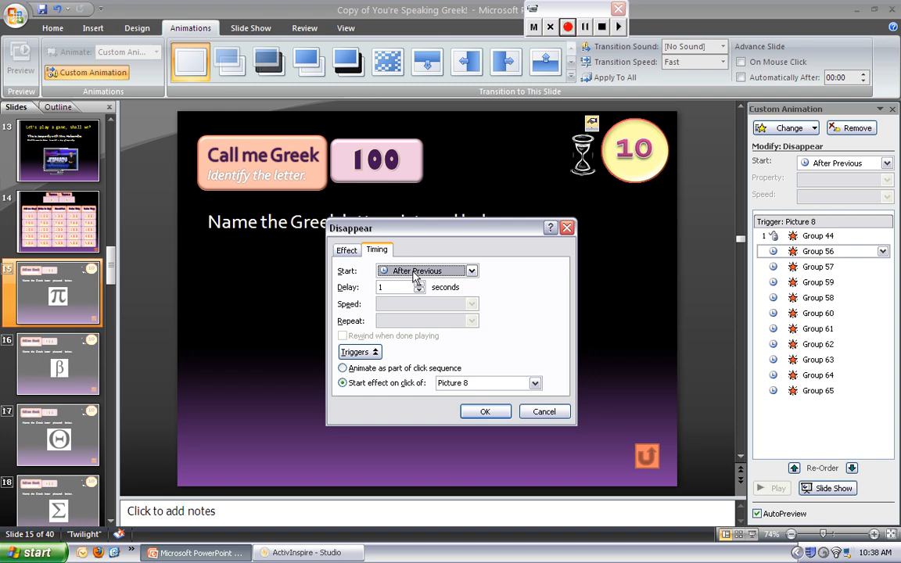
pyautogui.moveTo(640, 167)
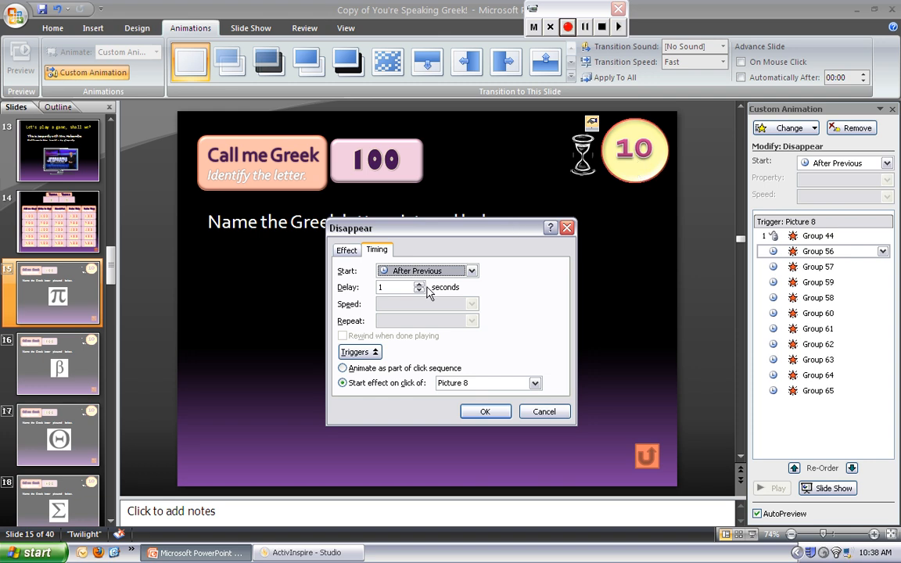
pyautogui.click(392, 287)
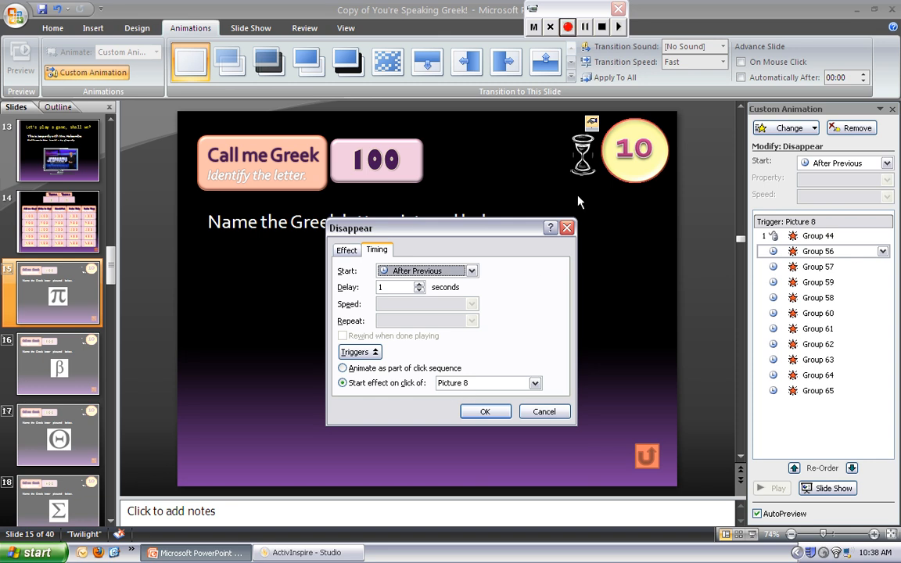
pyautogui.click(485, 411)
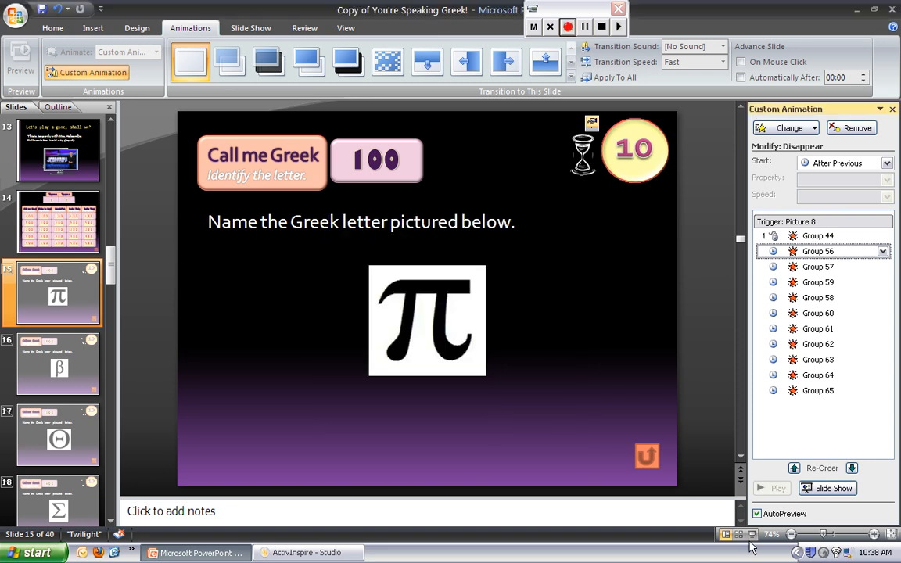